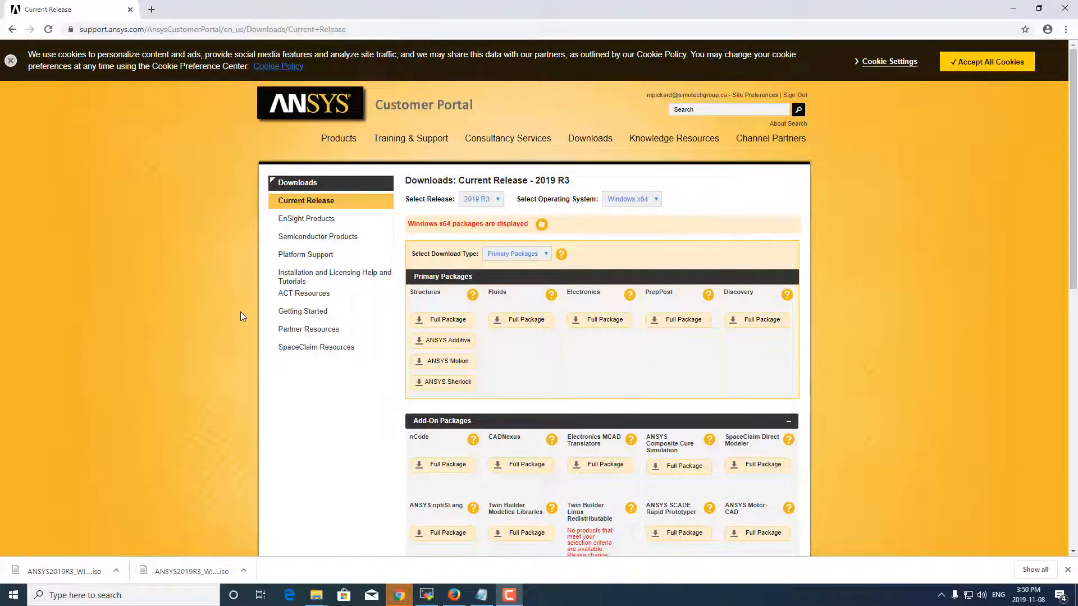
# - Show the downloaded ANSYS 2019 R3 disk image in the Downloads folder and select the Disk1 image
pyautogui.click(115, 571)
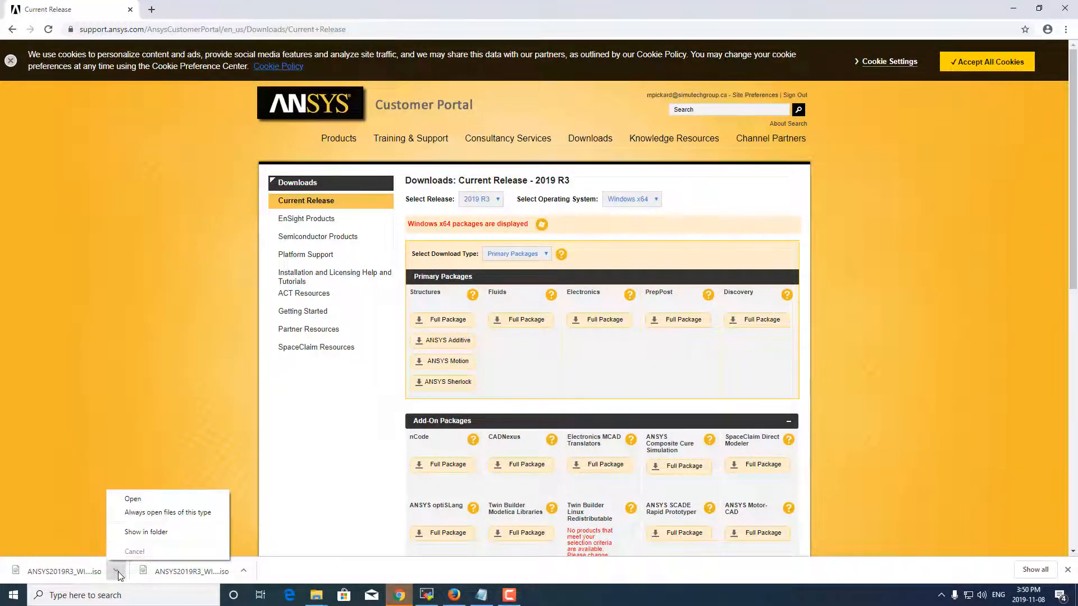
pyautogui.click(146, 533)
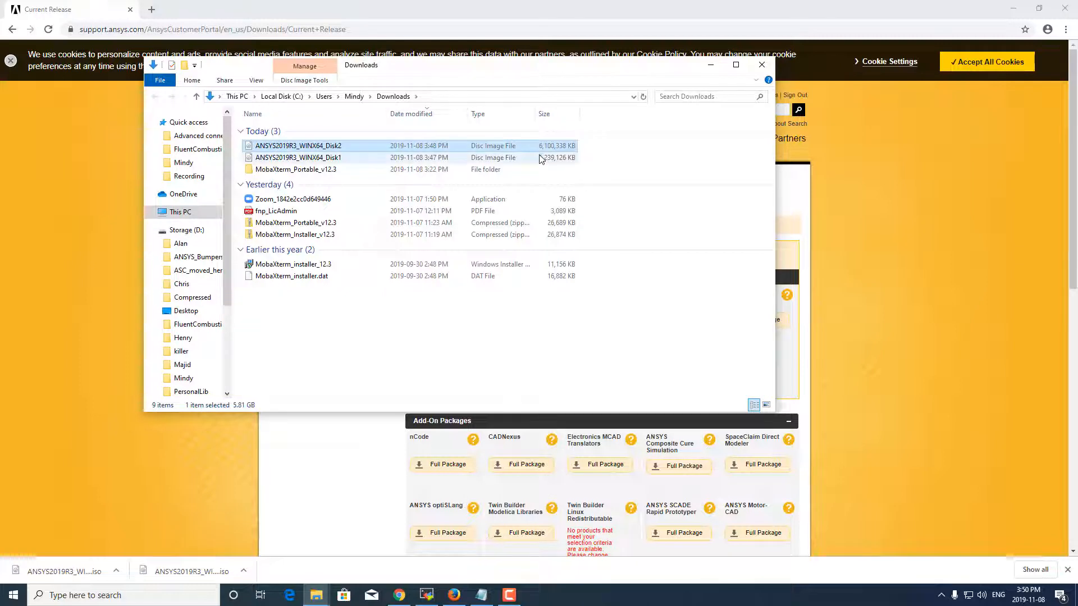
pyautogui.rightClick(334, 339)
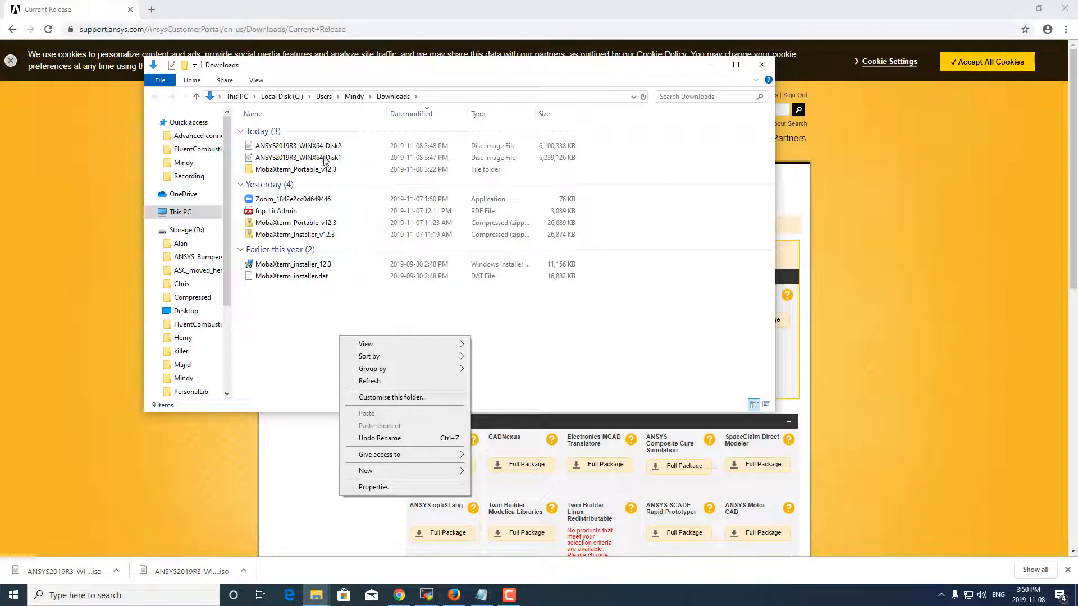
pyautogui.click(298, 157)
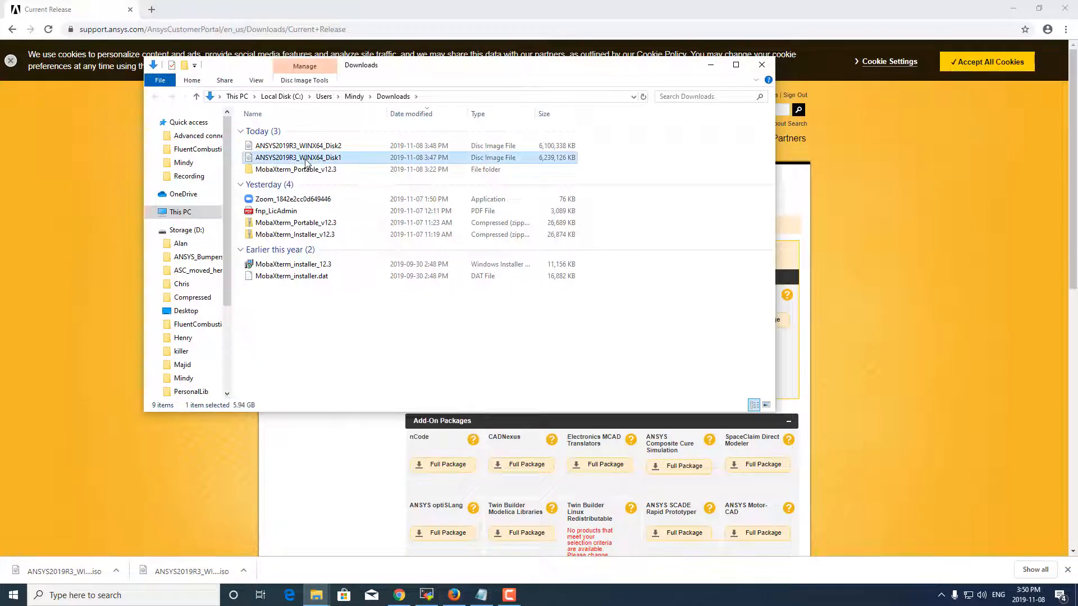
# - Extract the Disk1 and Disk2 ISO images with 7-Zip into same-named folders in Downloads
pyautogui.rightClick(306, 157)
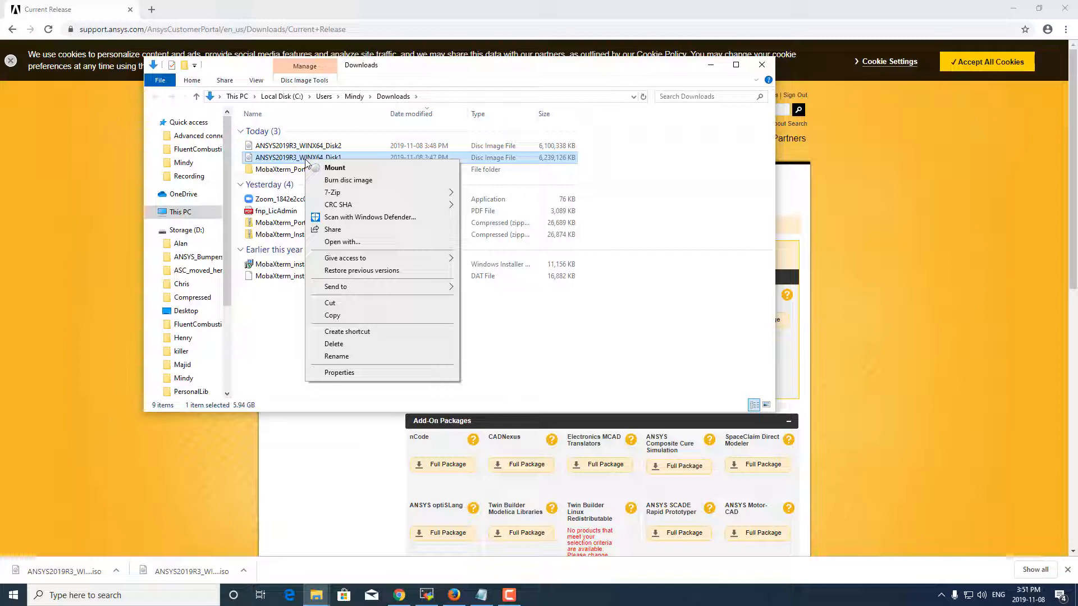
pyautogui.moveTo(338, 192)
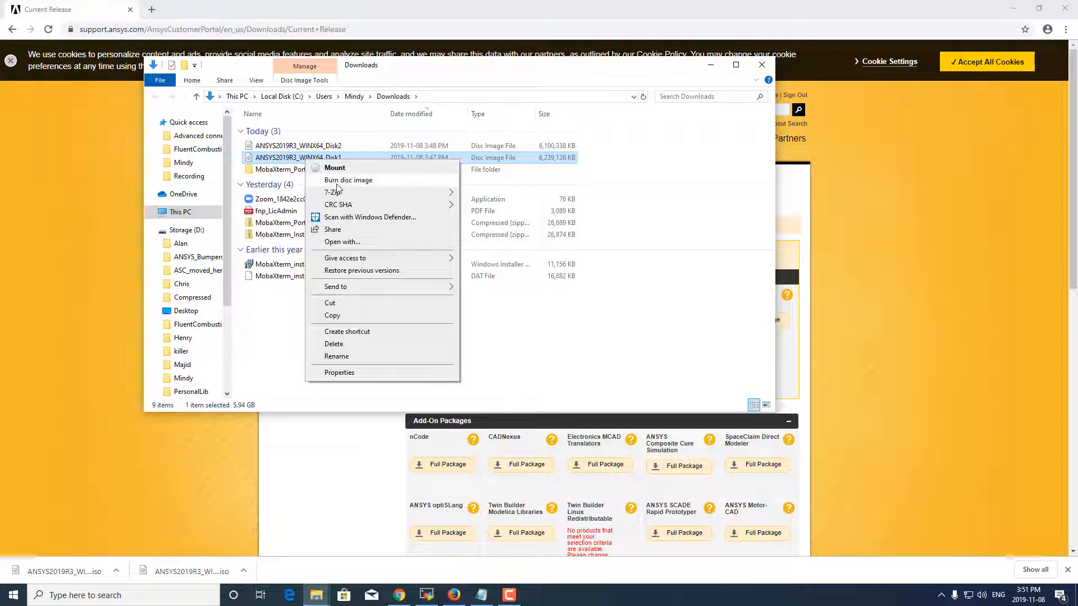
pyautogui.moveTo(330, 192)
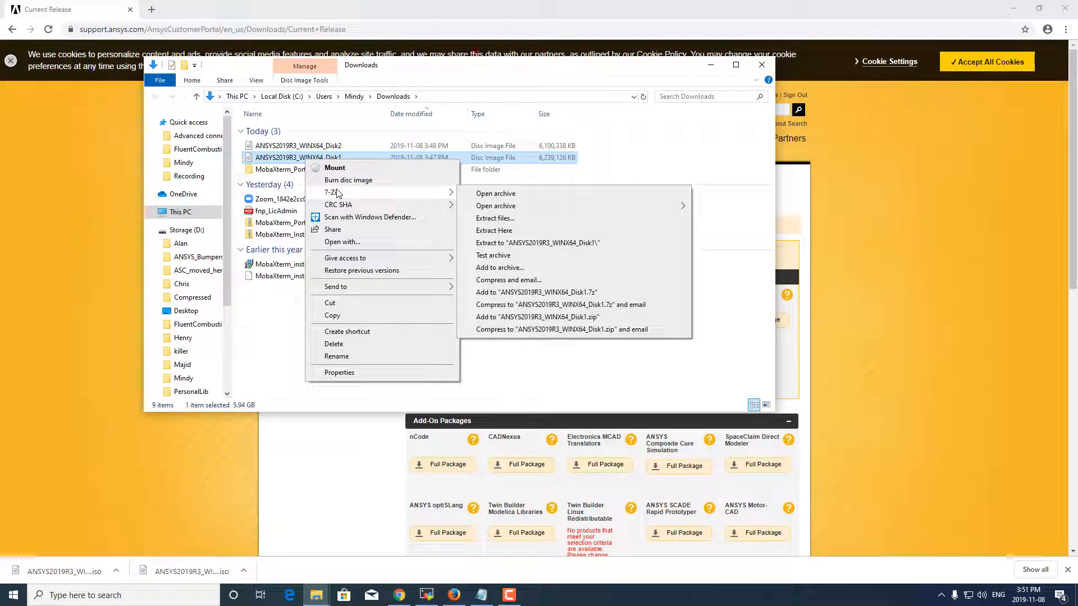
pyautogui.moveTo(539, 193)
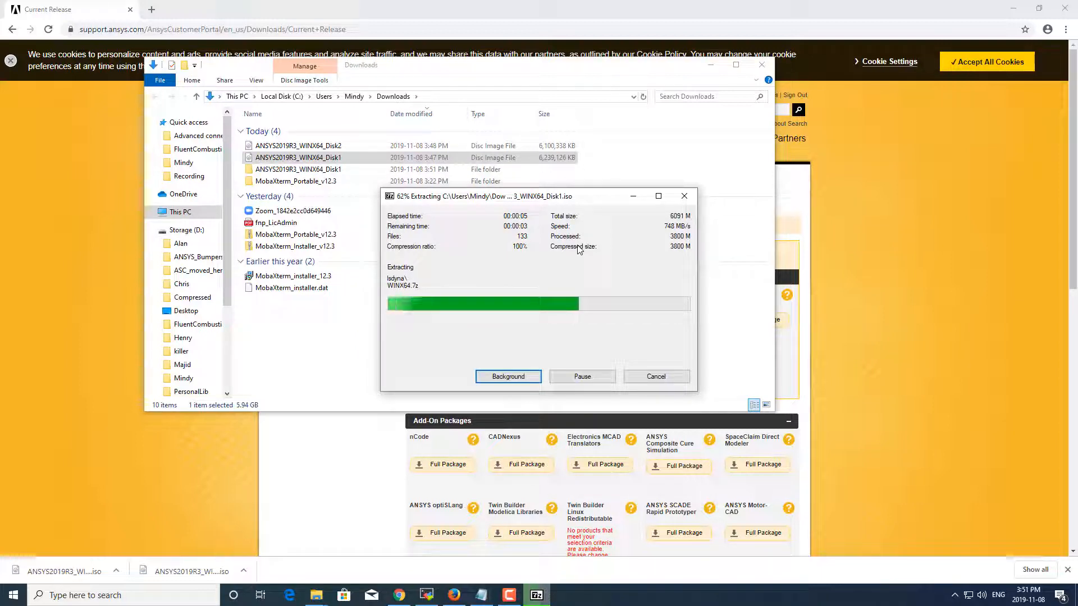
pyautogui.moveTo(422, 179)
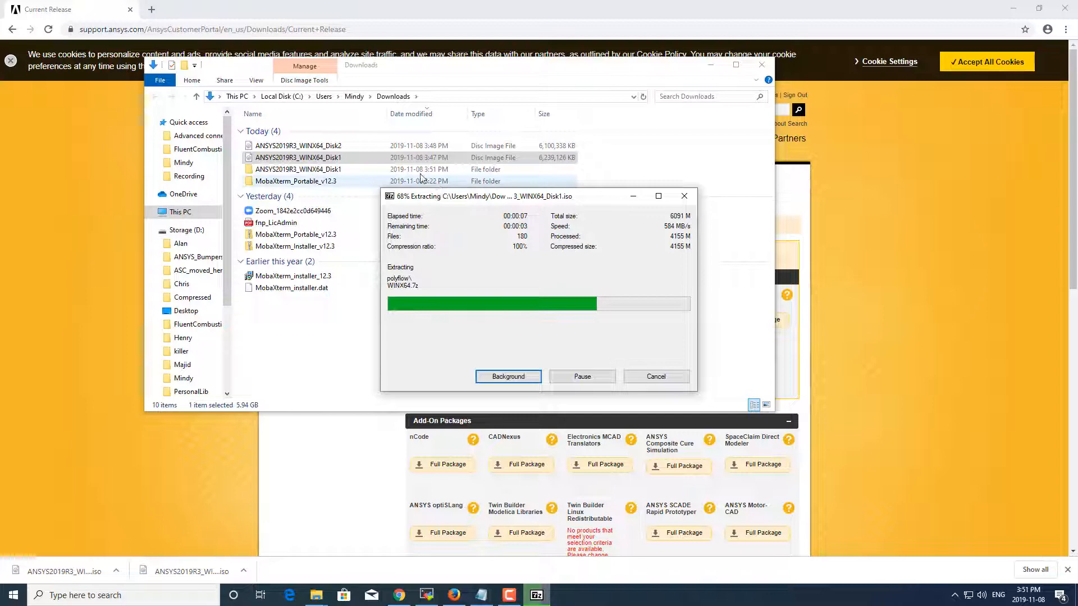
pyautogui.rightClick(297, 145)
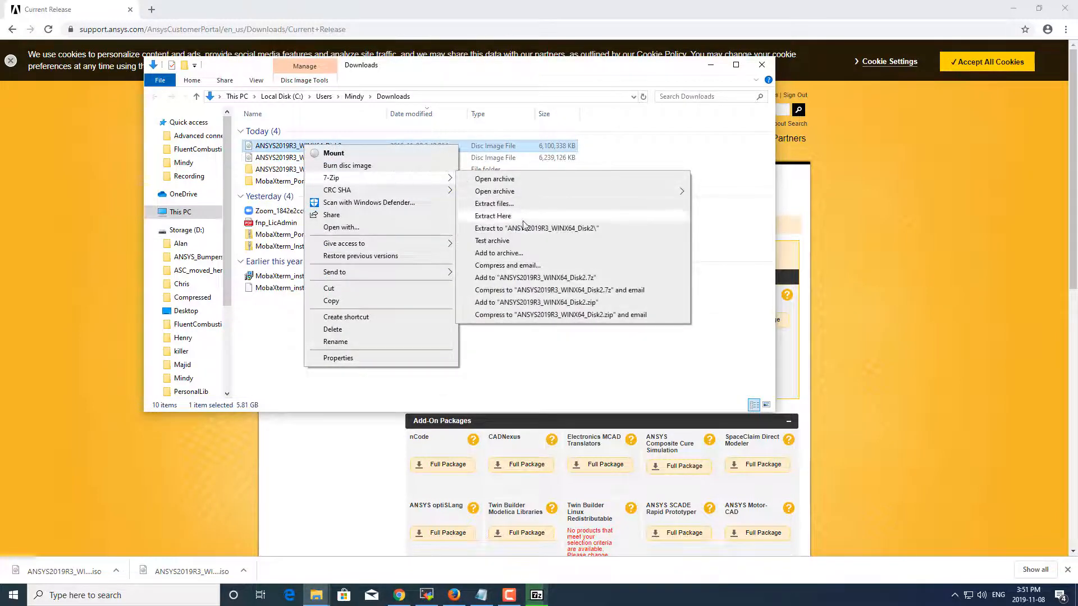
pyautogui.click(493, 216)
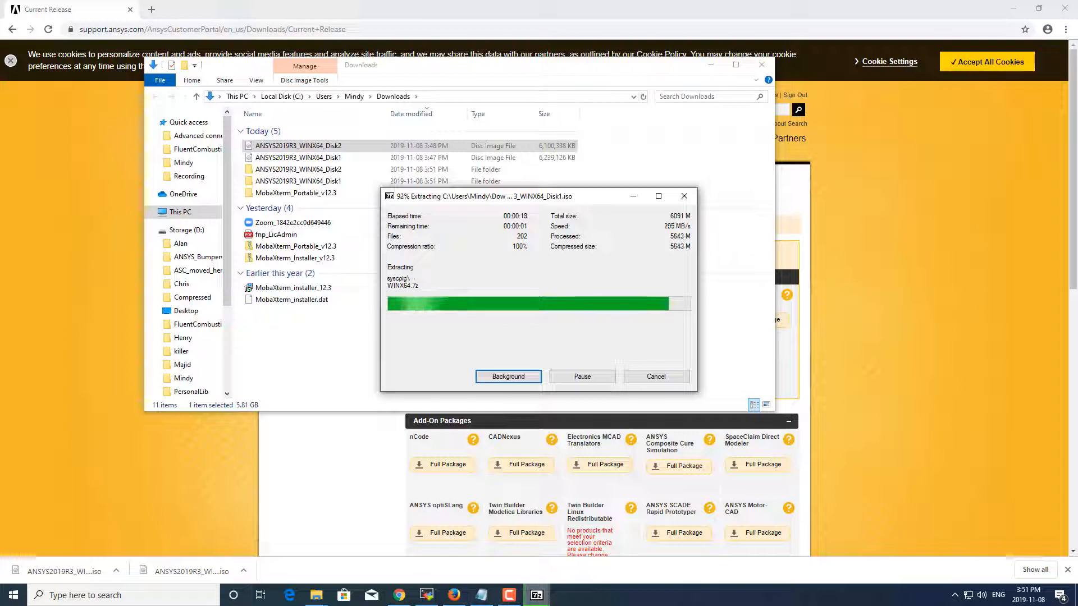
pyautogui.click(507, 376)
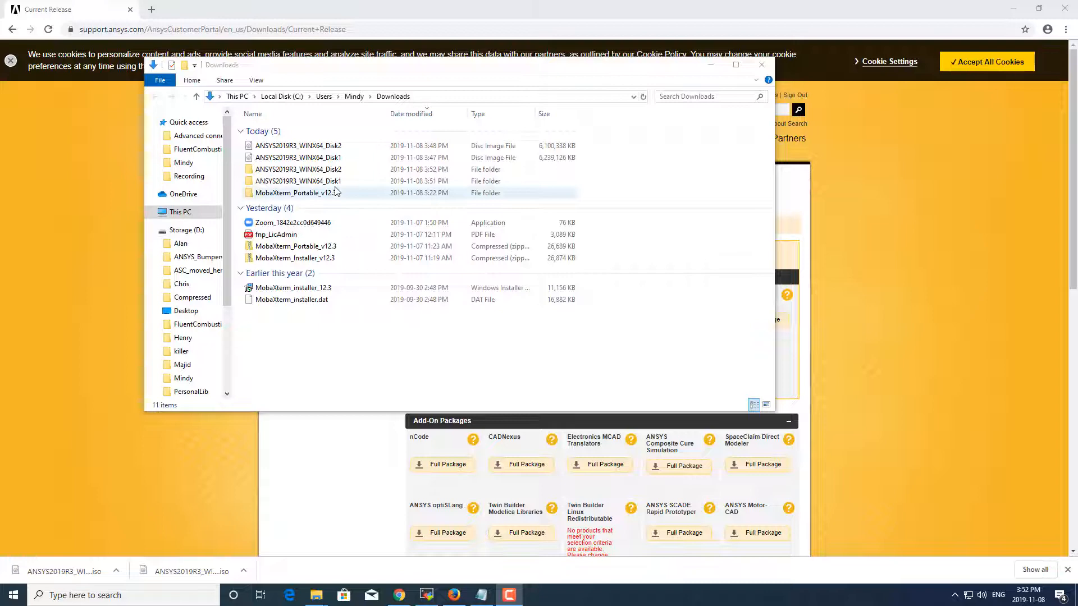
# - Copy everything from the Disk2 folder into Disk1, replacing the same-named files
pyautogui.click(297, 169)
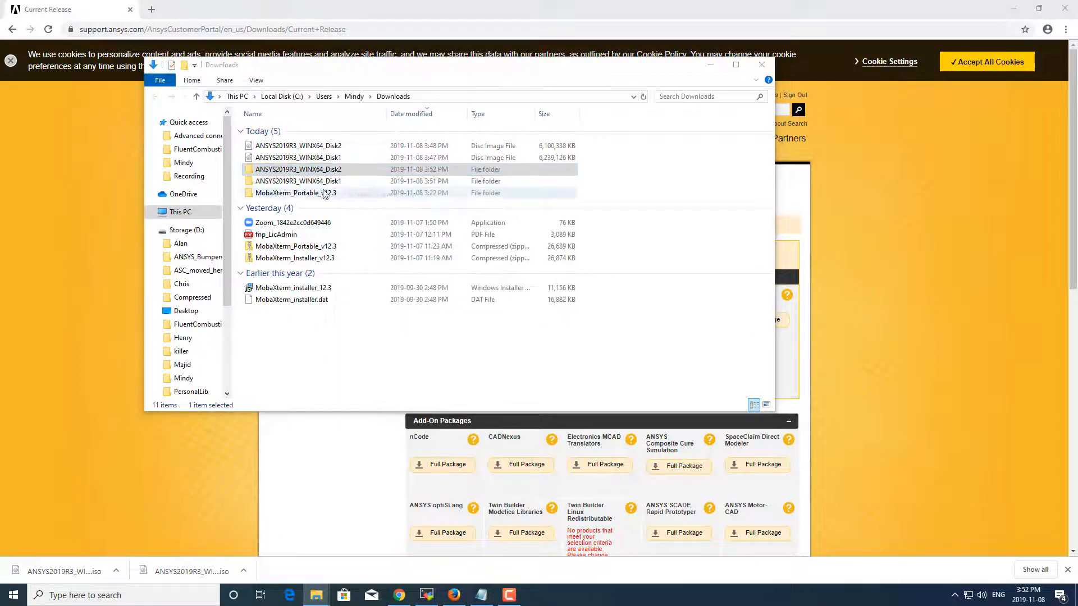
pyautogui.doubleClick(299, 168)
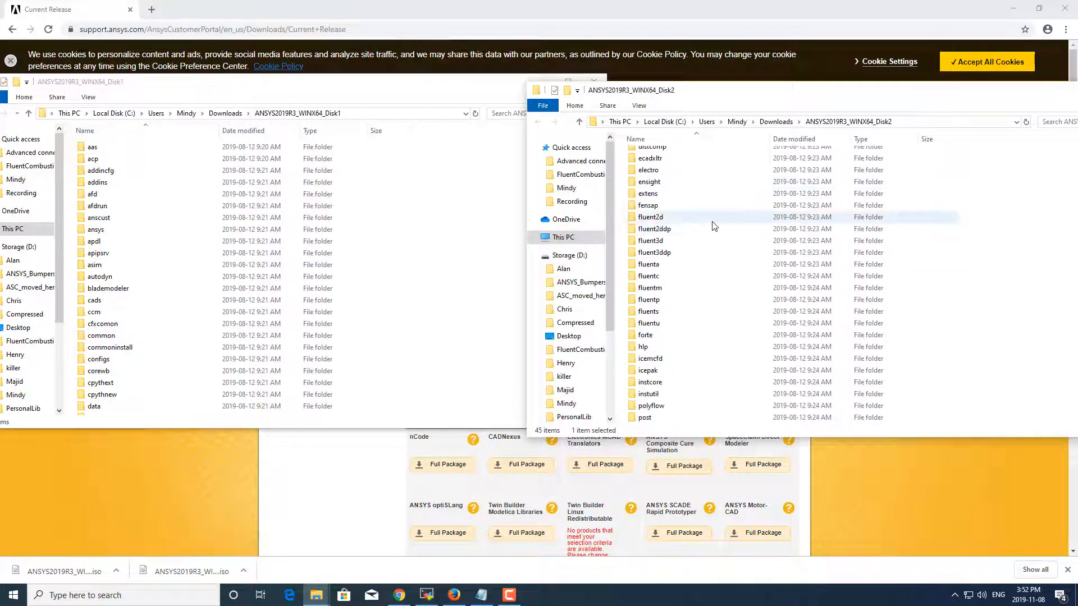
pyautogui.scroll(-3)
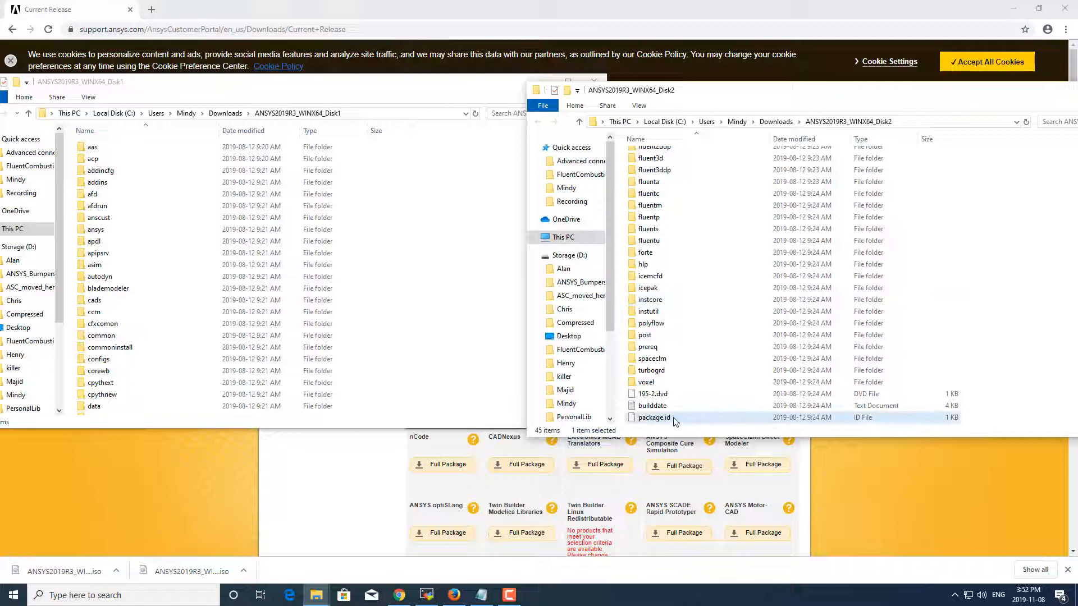
pyautogui.press('ctrl+a')
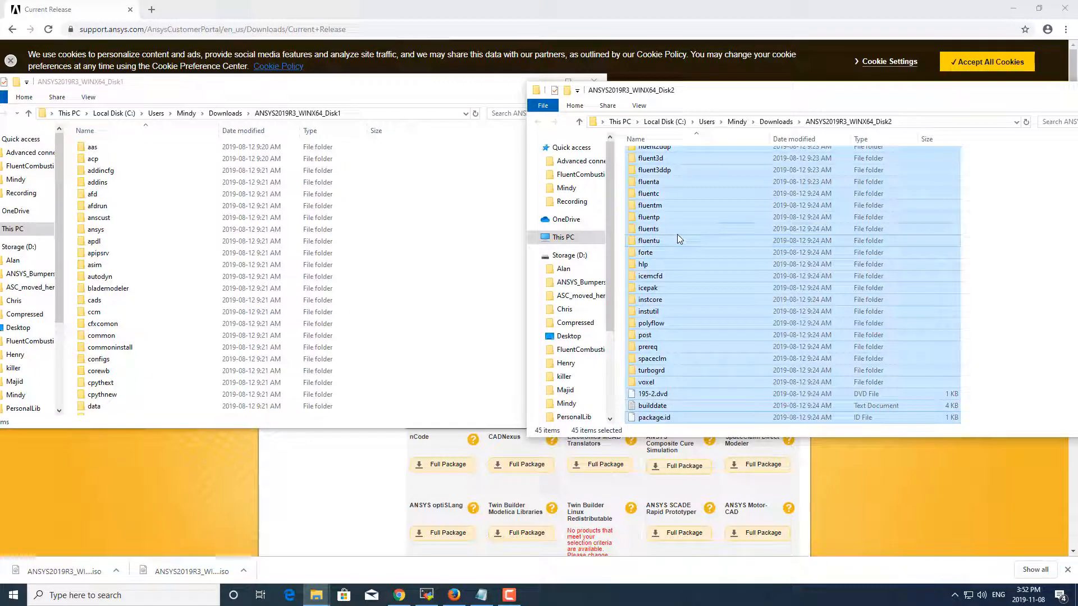
pyautogui.rightClick(677, 239)
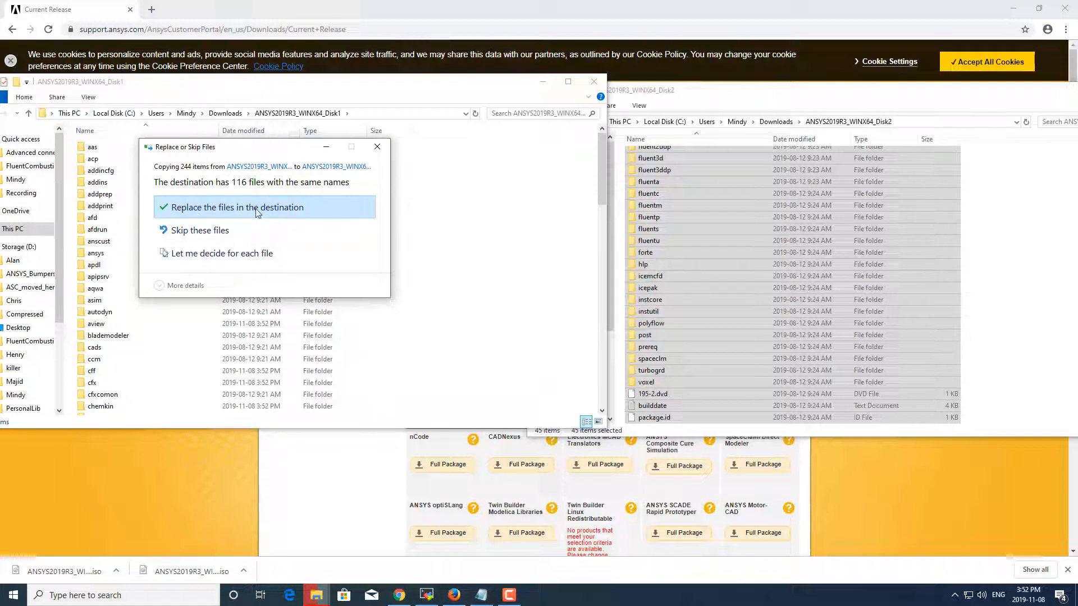
pyautogui.click(238, 207)
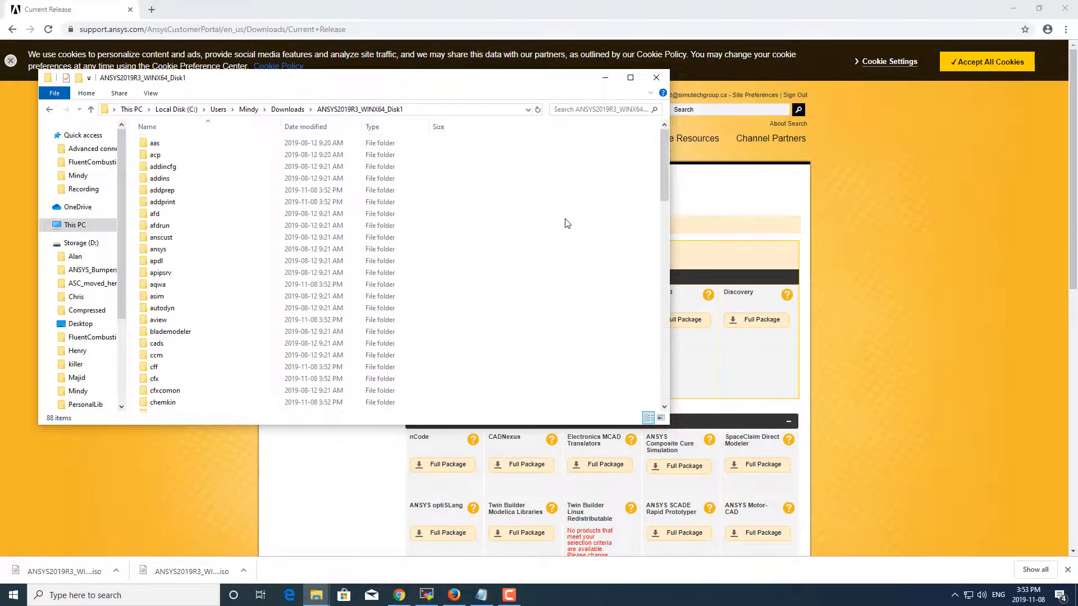
# - Run the setup application at the bottom of the merged Disk1 folder
pyautogui.scroll(-3)
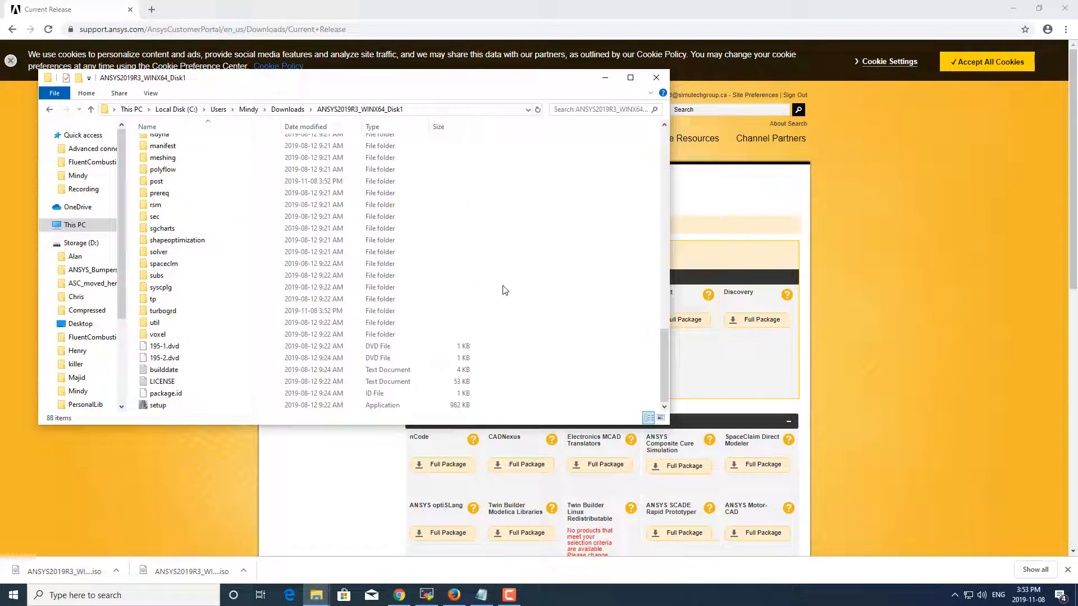
pyautogui.click(157, 405)
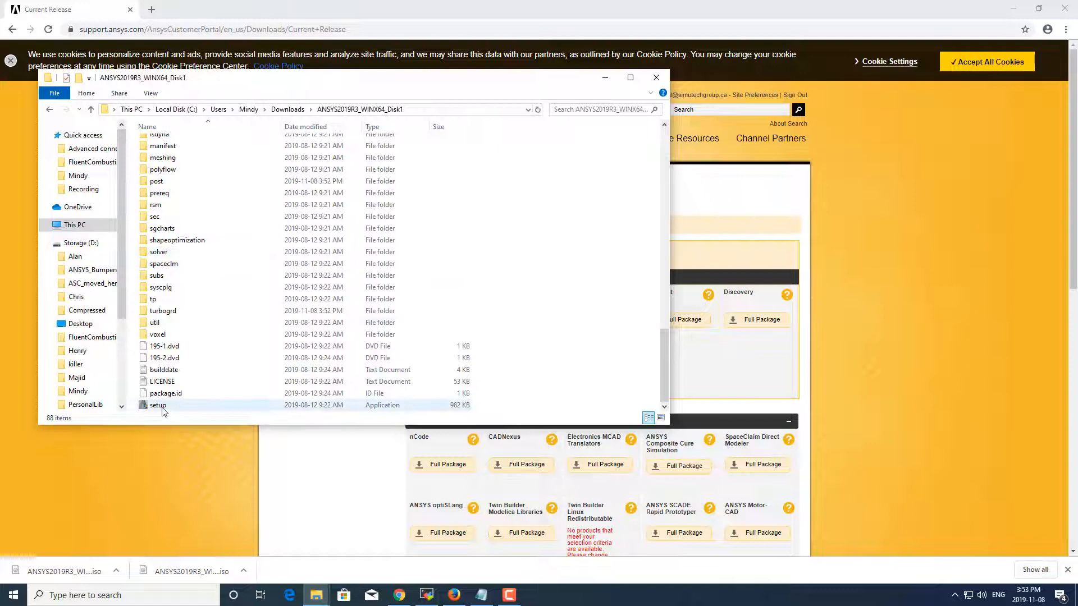
pyautogui.rightClick(157, 404)
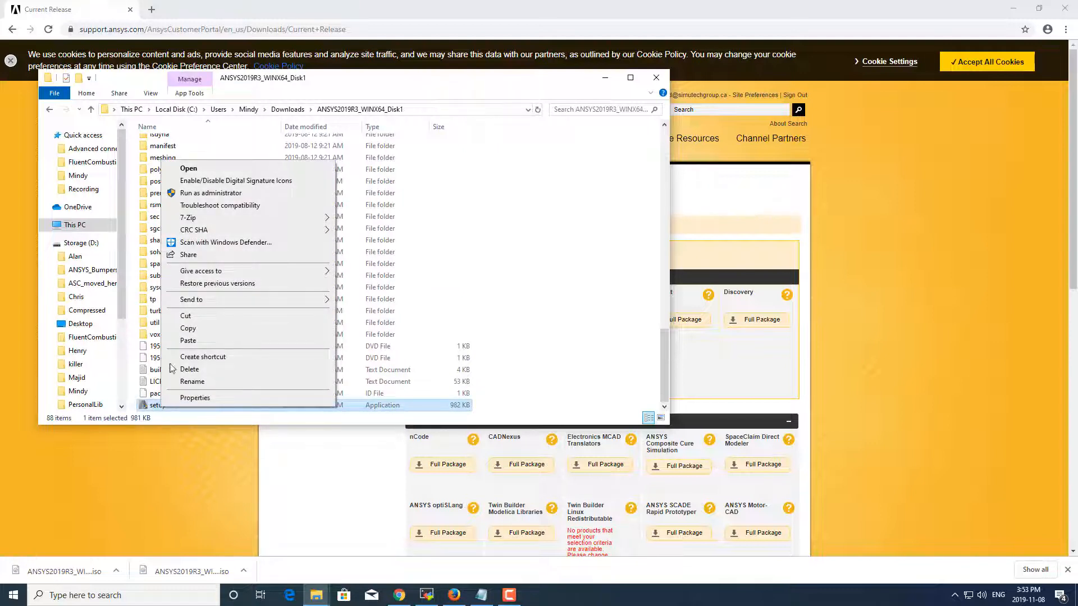
pyautogui.moveTo(230, 198)
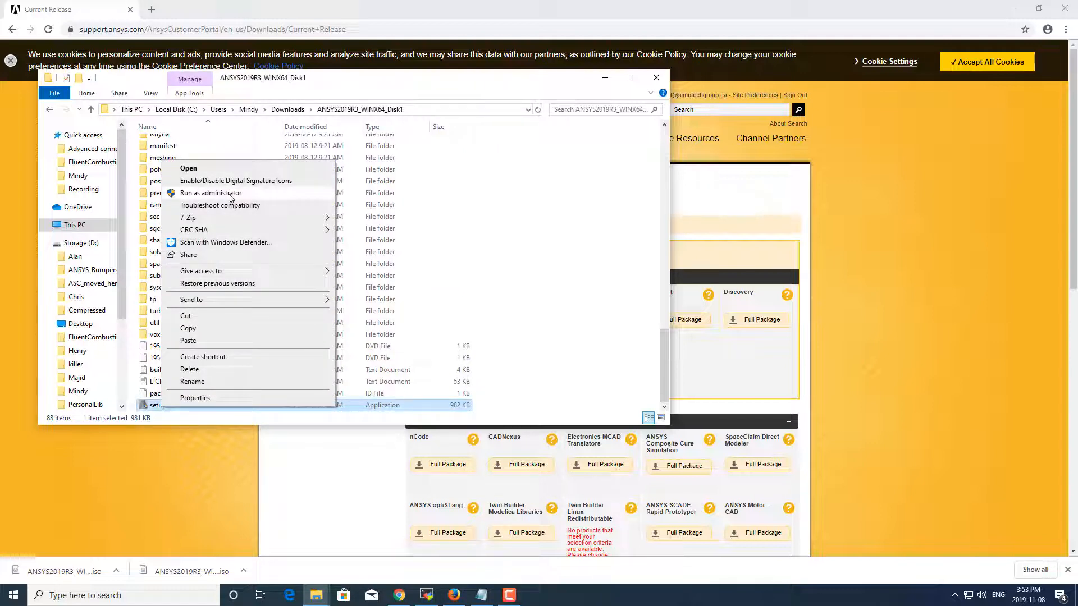
pyautogui.moveTo(208, 196)
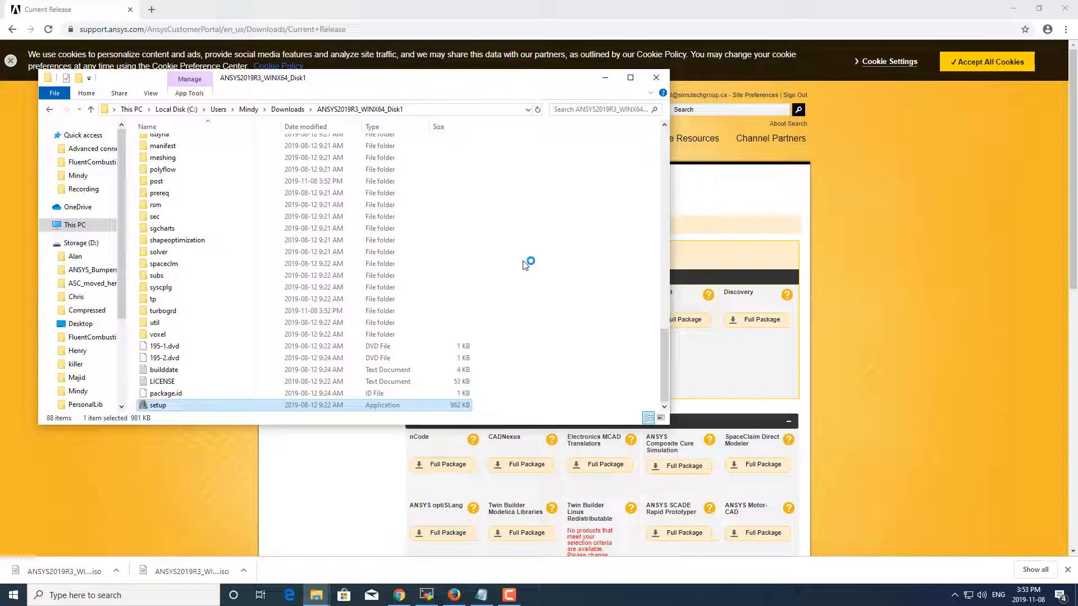
pyautogui.doubleClick(158, 404)
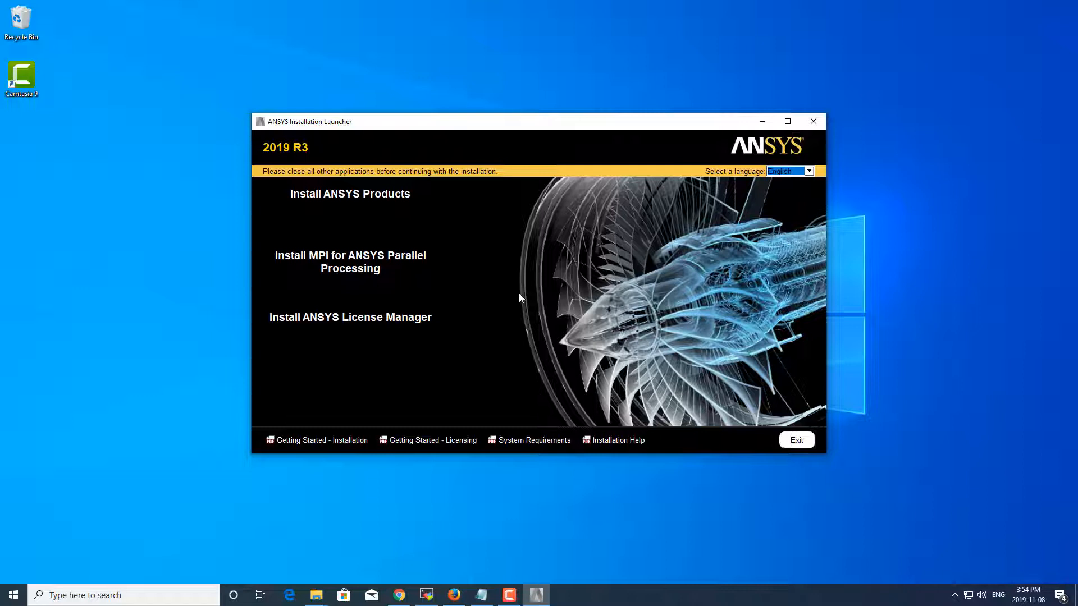
pyautogui.moveTo(522, 294)
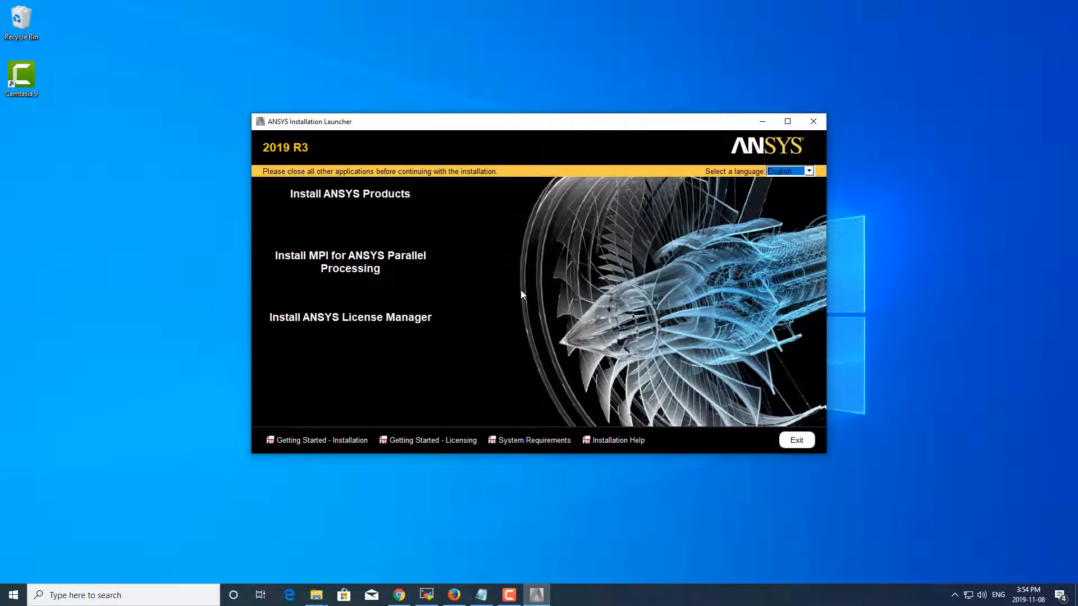
pyautogui.moveTo(394, 223)
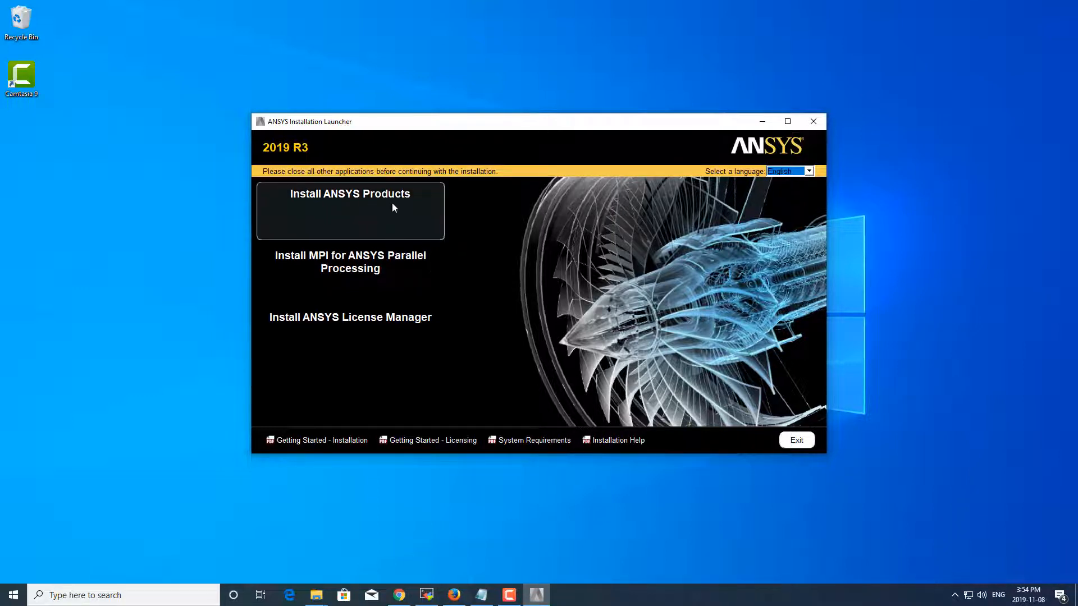
pyautogui.moveTo(473, 265)
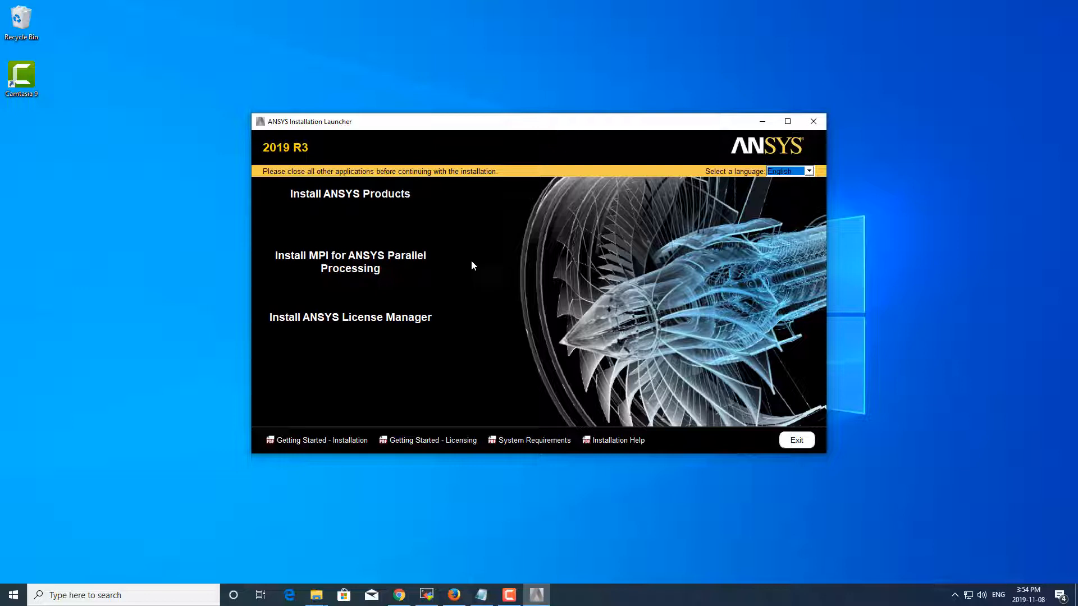
pyautogui.moveTo(354, 285)
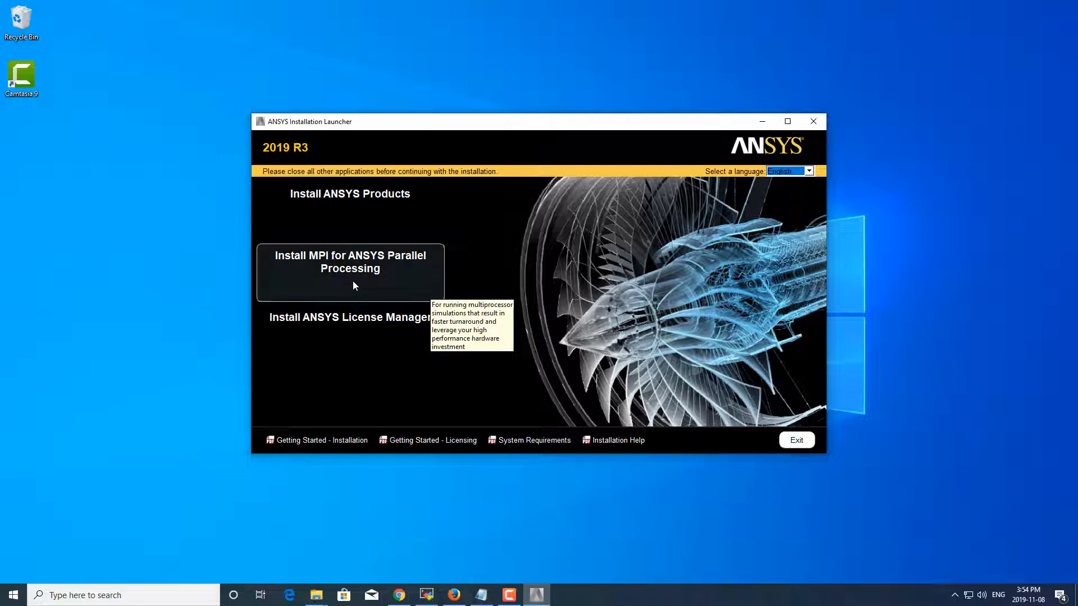
pyautogui.moveTo(294, 354)
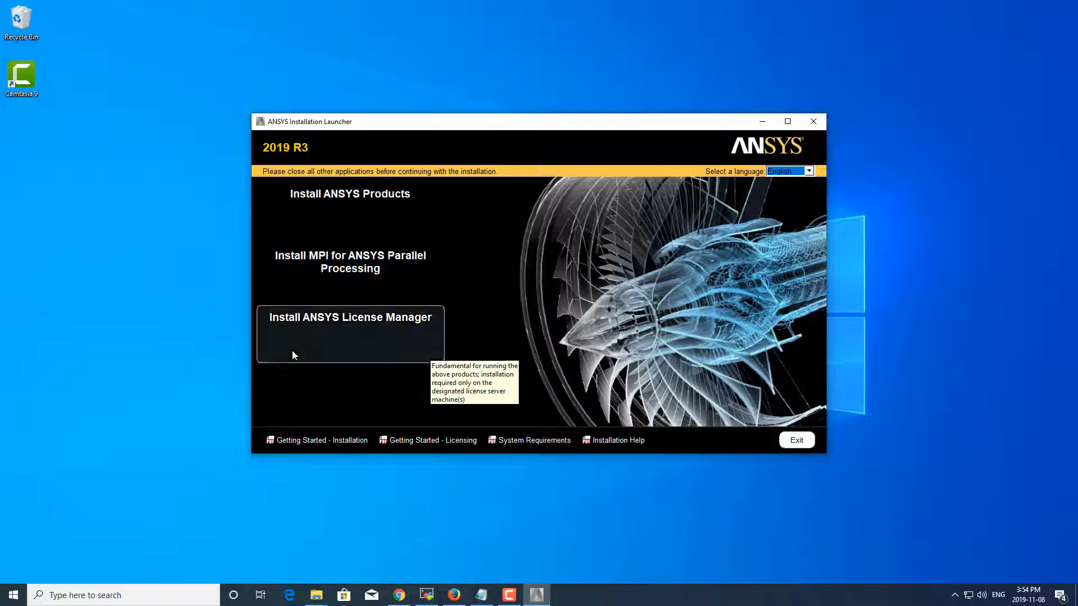
pyautogui.moveTo(358, 337)
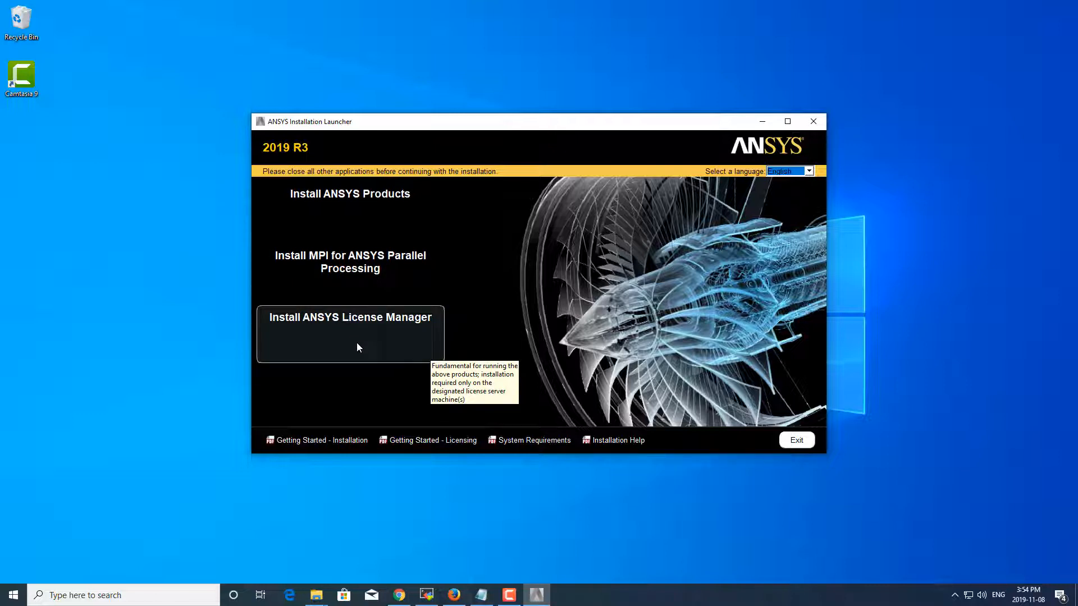
pyautogui.moveTo(395, 214)
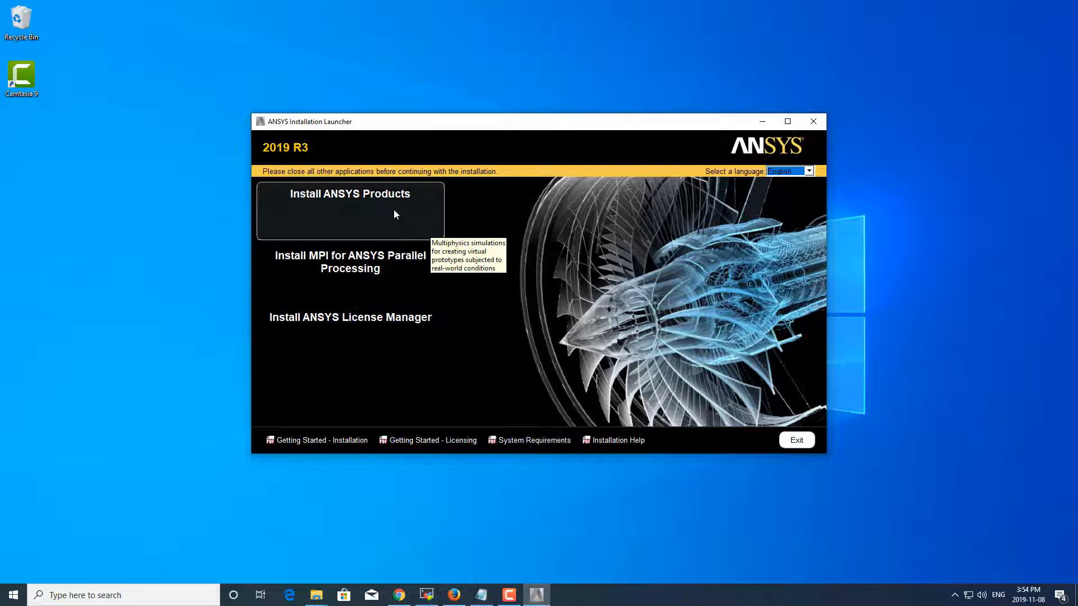
# - Start Install ANSYS Products from the launcher's starting page
pyautogui.click(797, 440)
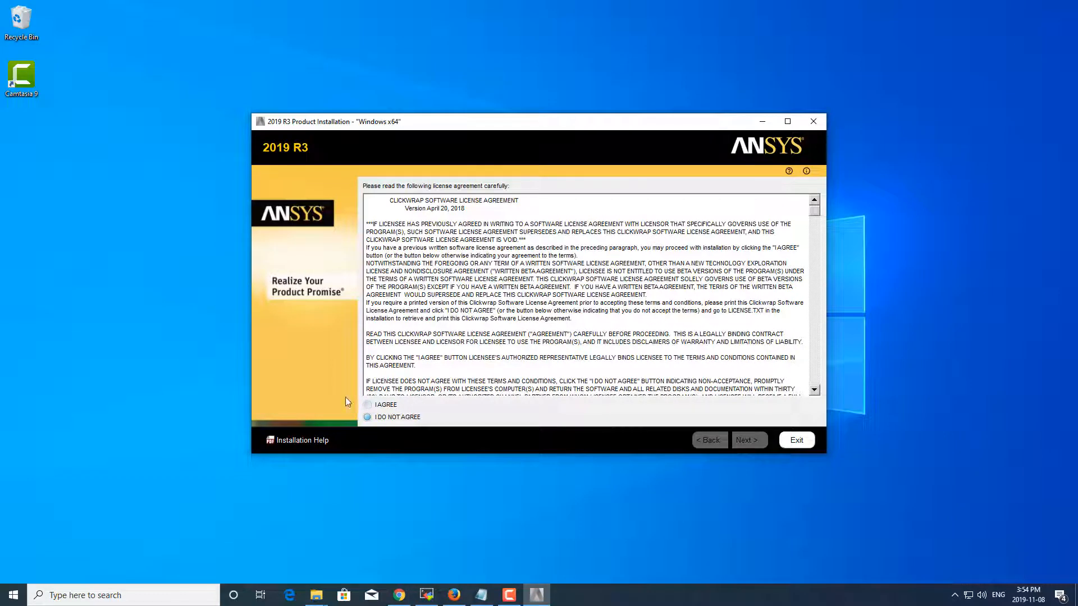
pyautogui.moveTo(393, 408)
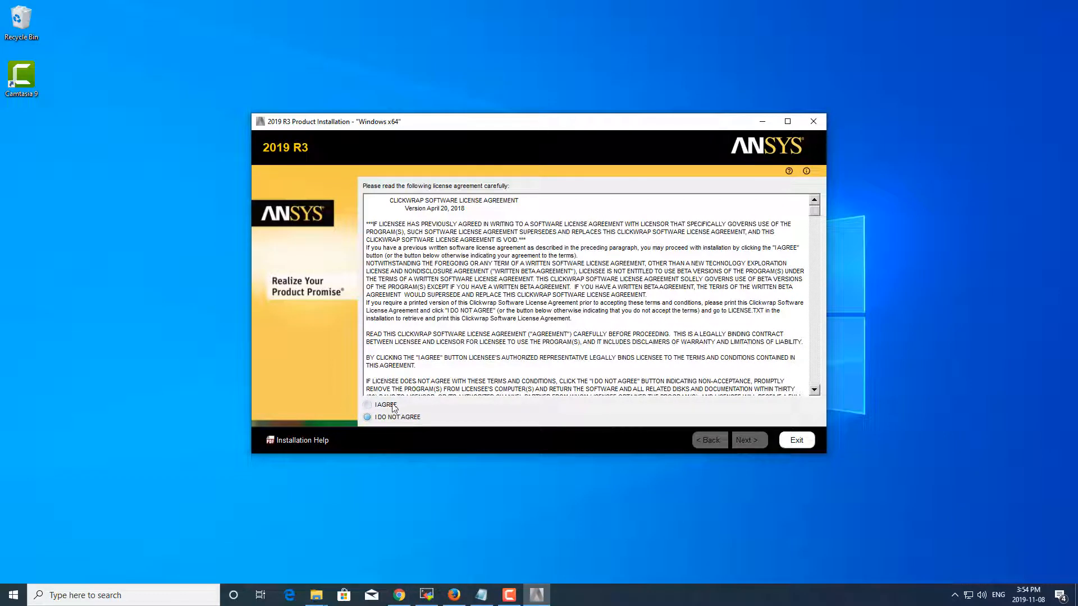
# - Accept the license agreement and keep the default C:\Program Files\ANSYS Inc install directory
pyautogui.click(367, 404)
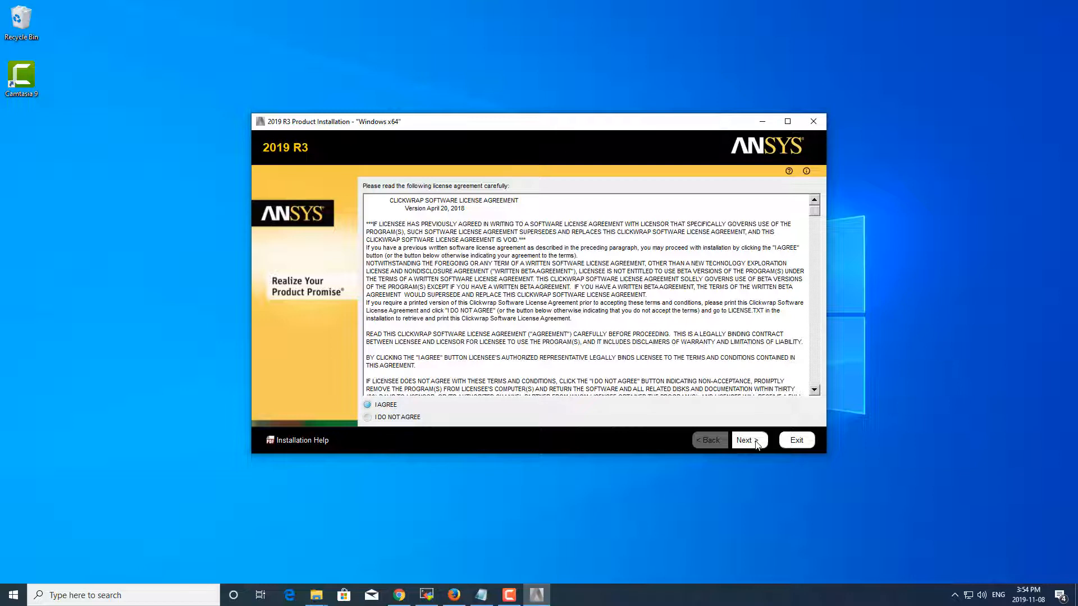
pyautogui.click(749, 440)
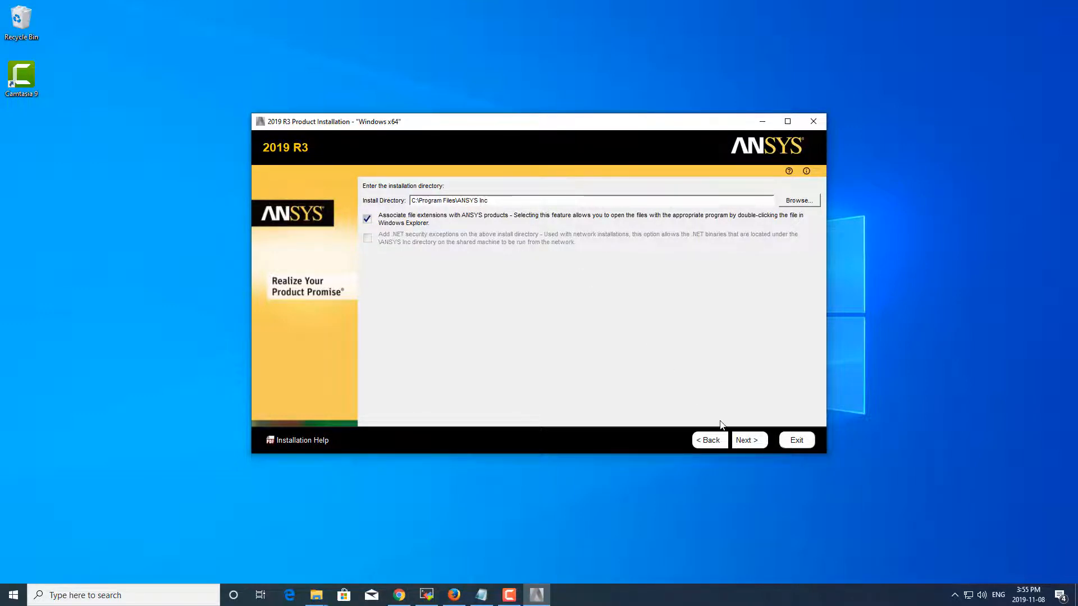
pyautogui.click(749, 440)
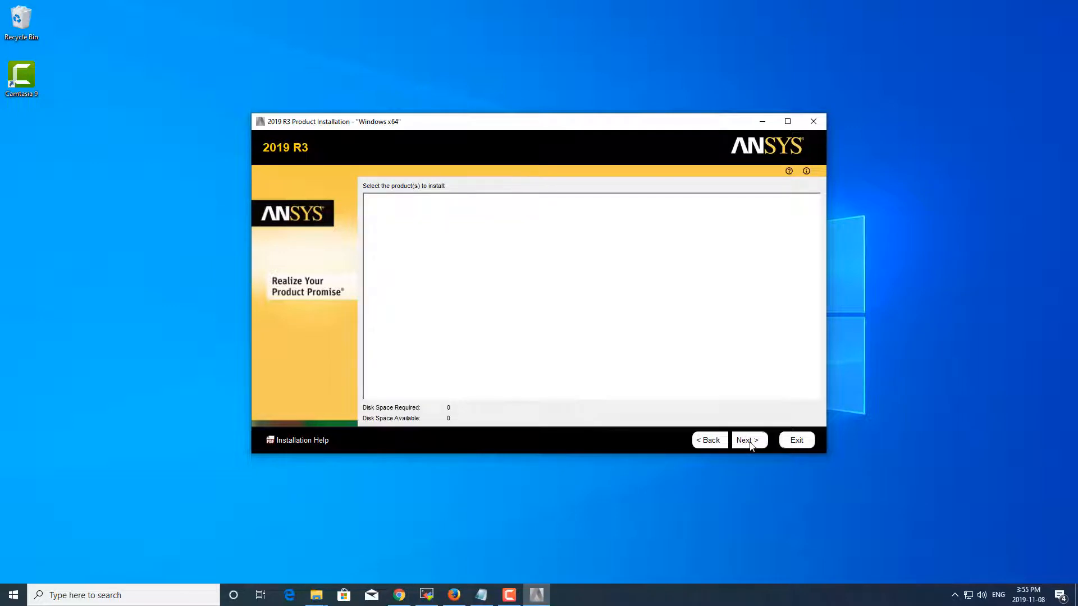
# - Review ANSYS Additional Tools and Explicit Dynamics in the product tree, toggling LS-DYNA, keeping 38.0 GB selected
pyautogui.click(748, 440)
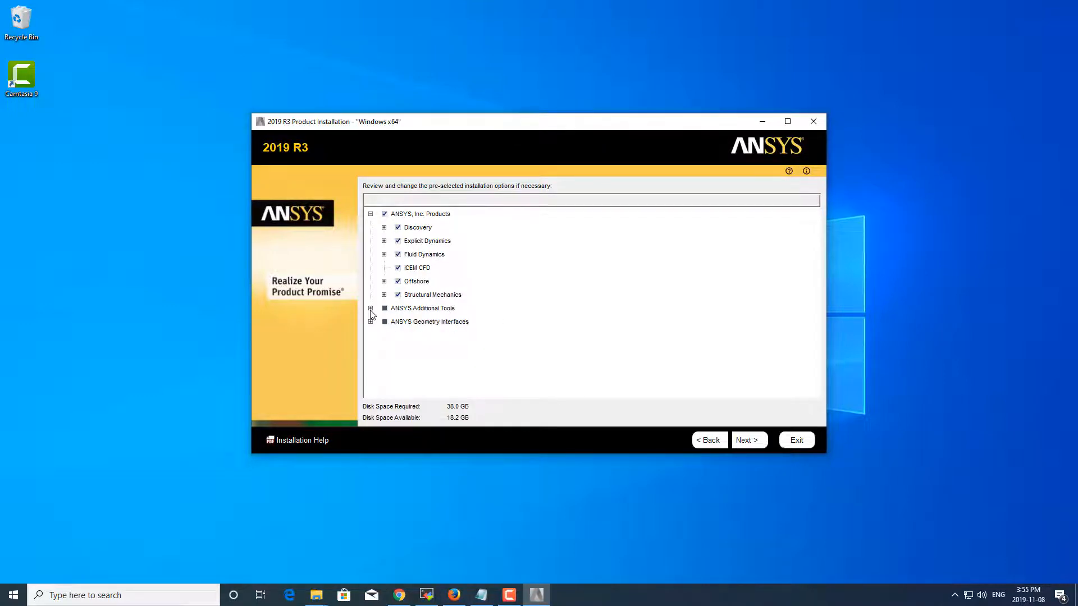
pyautogui.click(370, 308)
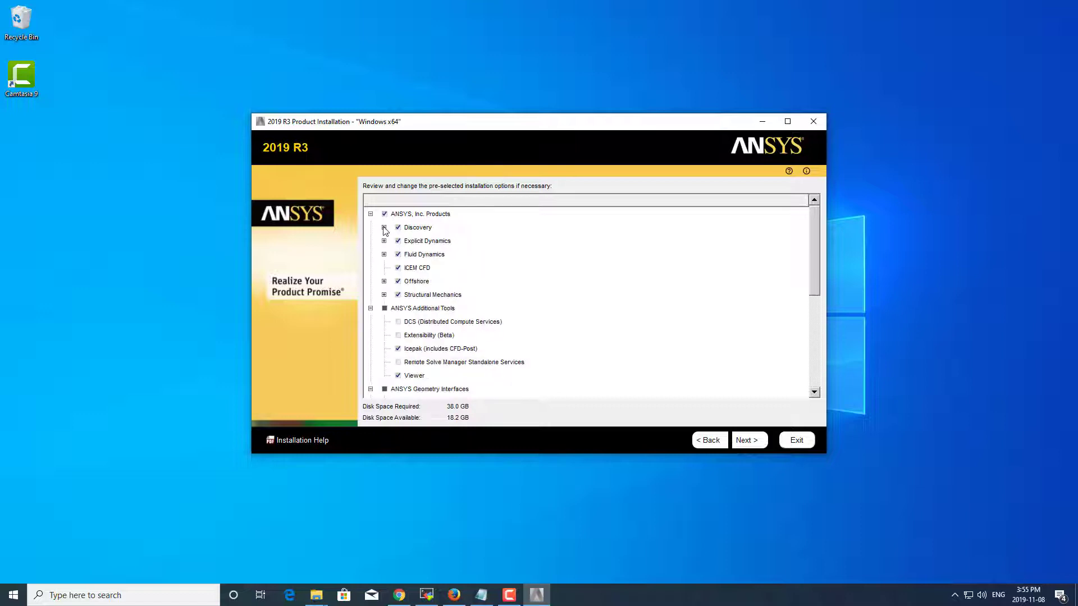
pyautogui.click(385, 240)
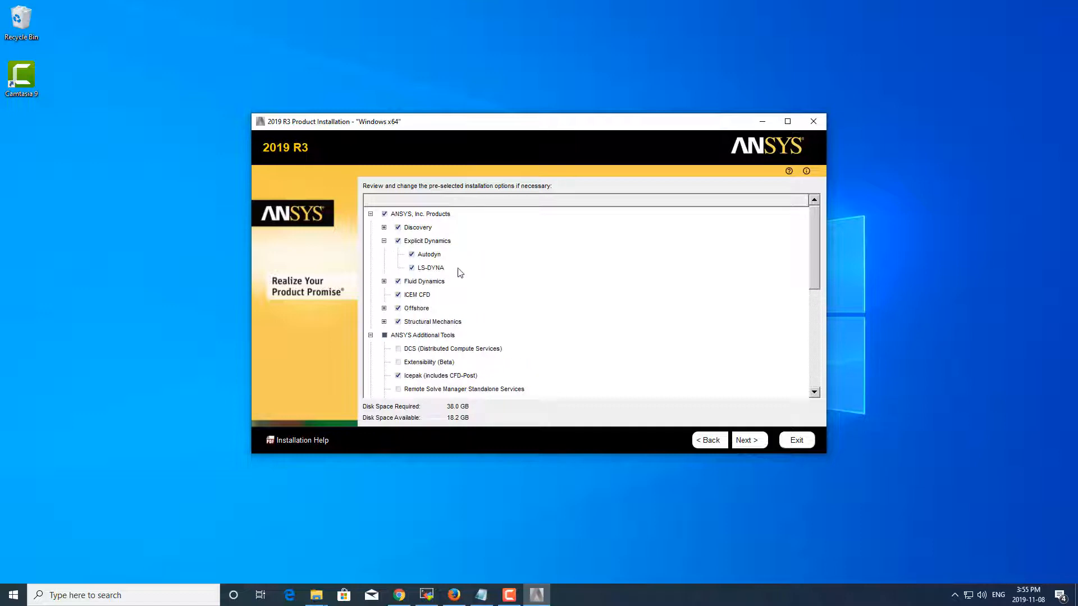
pyautogui.click(411, 267)
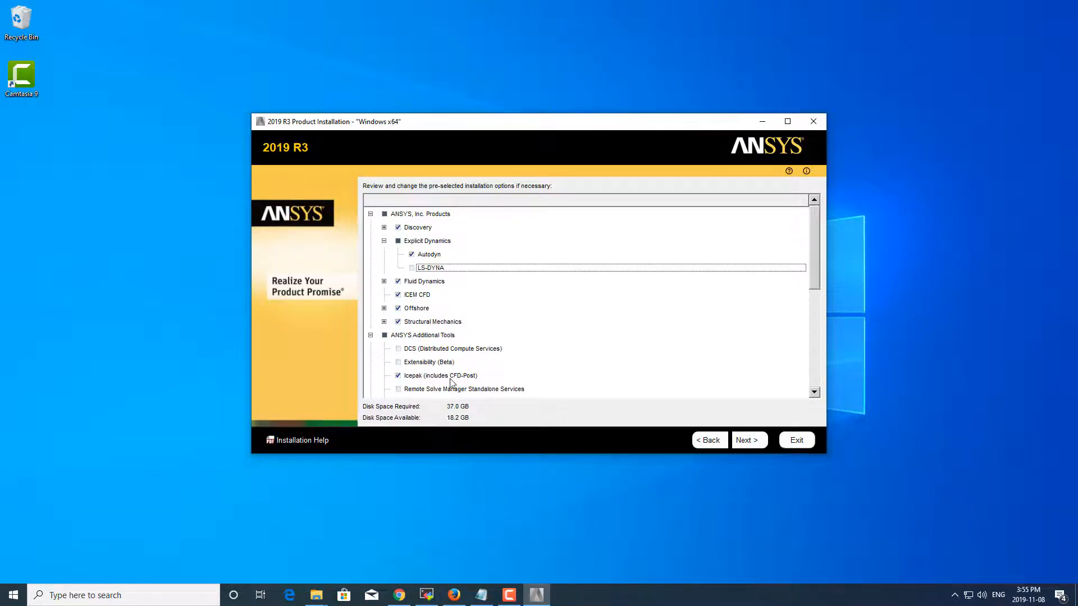
pyautogui.click(411, 267)
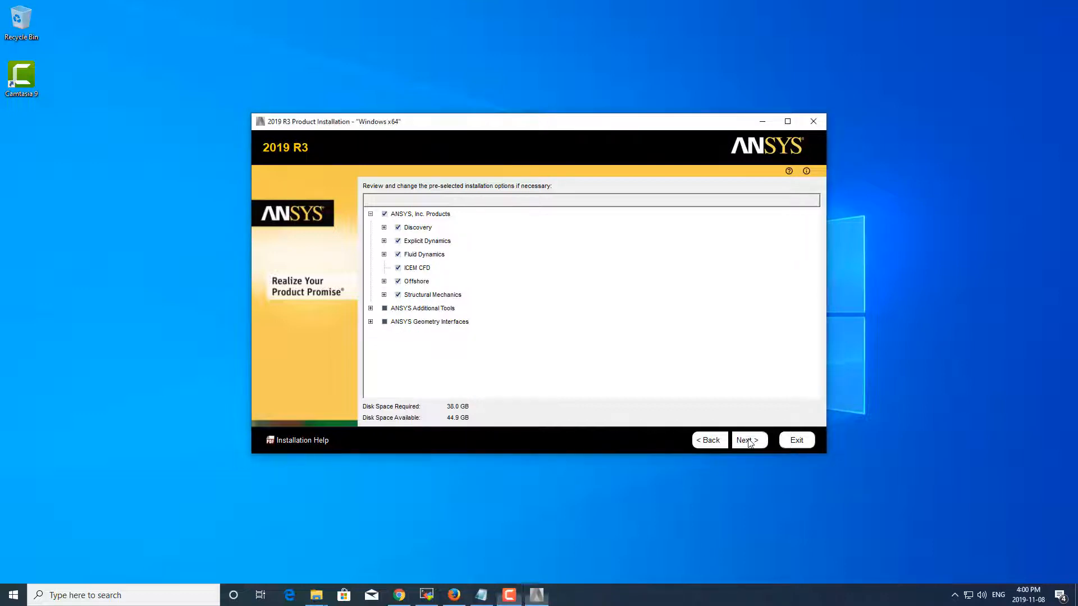
# - Choose 'Skip all and configure later using Product & CAD Configuration Manager' for the CAD interfaces
pyautogui.click(748, 440)
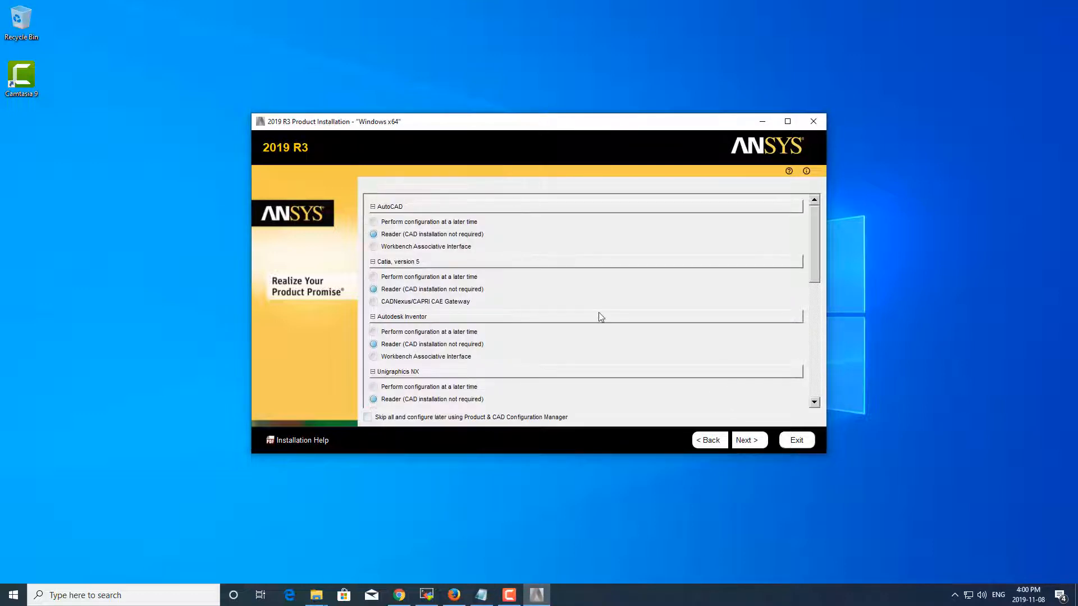
pyautogui.moveTo(540, 229)
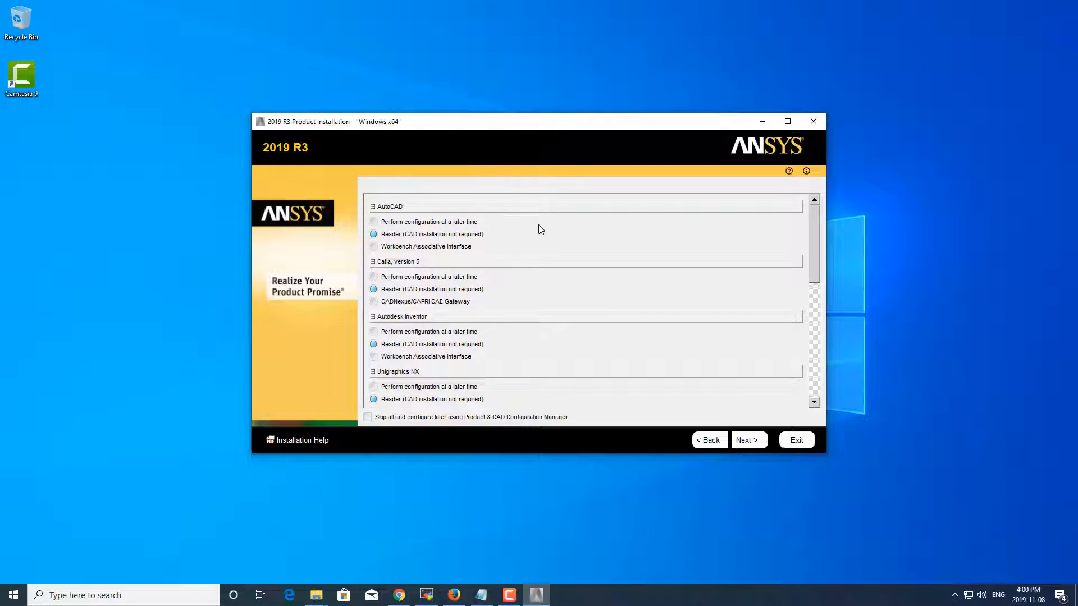
pyautogui.scroll(-3)
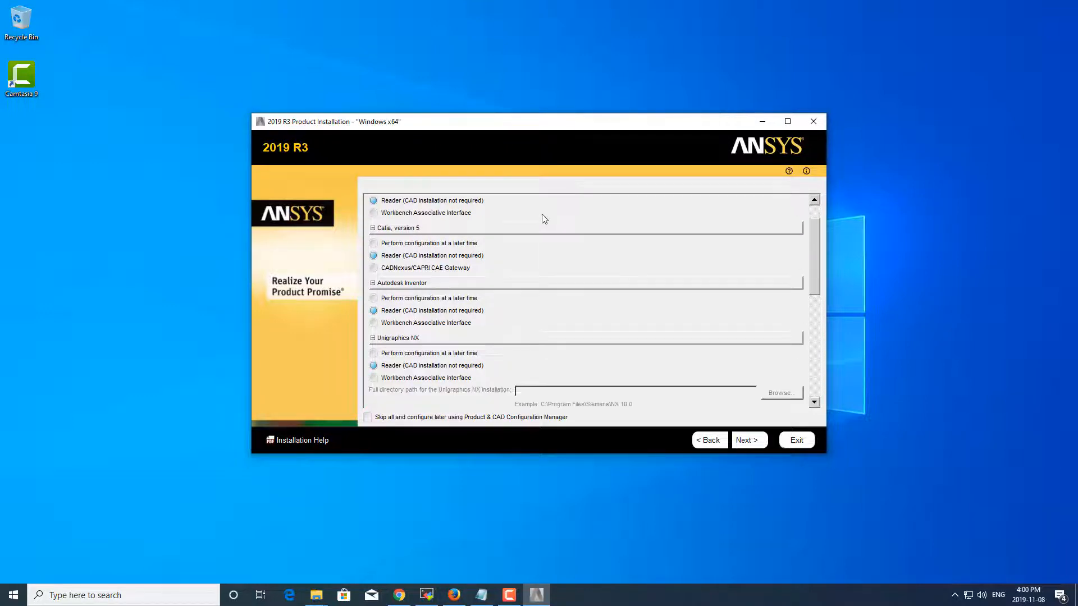
pyautogui.scroll(-3)
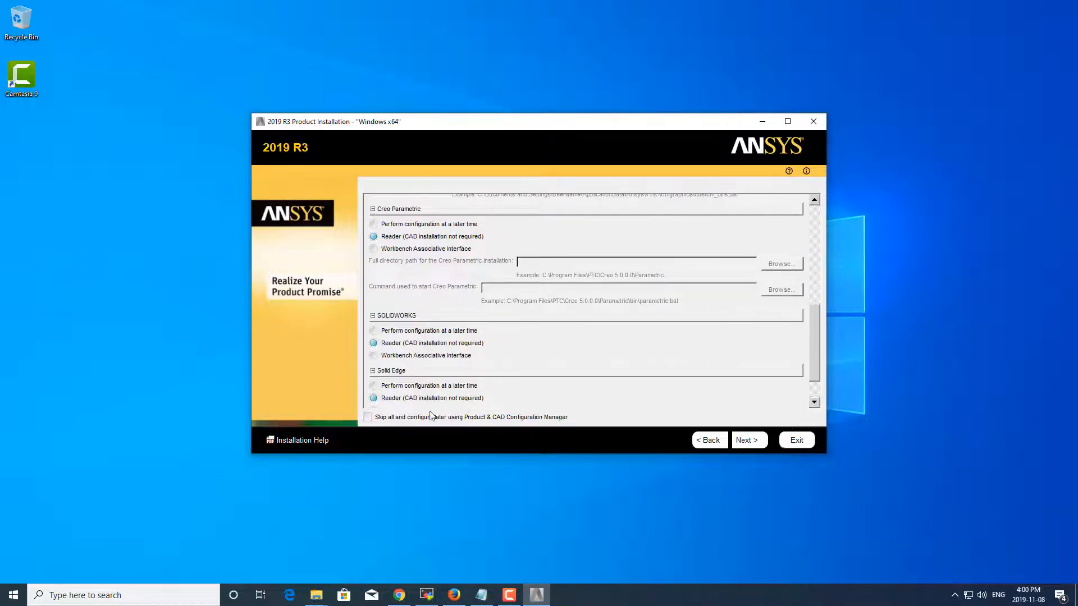
pyautogui.moveTo(375, 424)
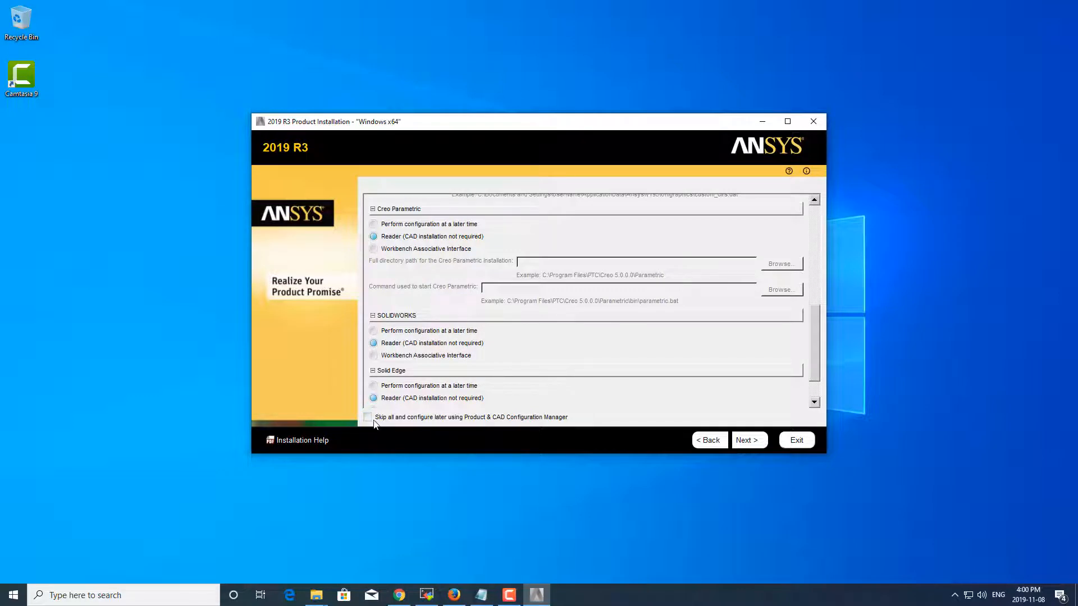
pyautogui.moveTo(479, 420)
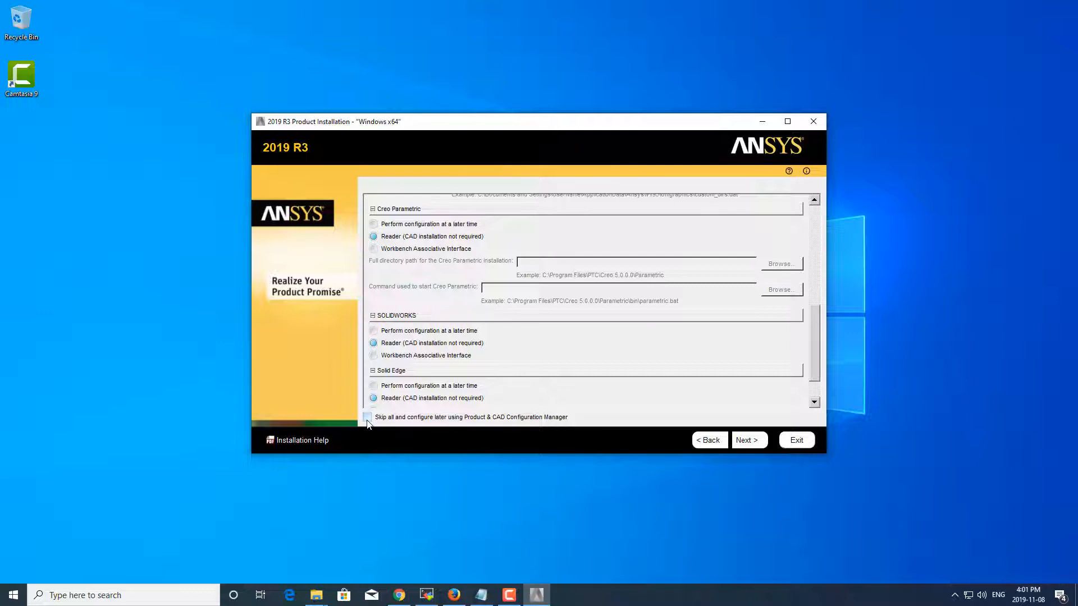
pyautogui.click(368, 416)
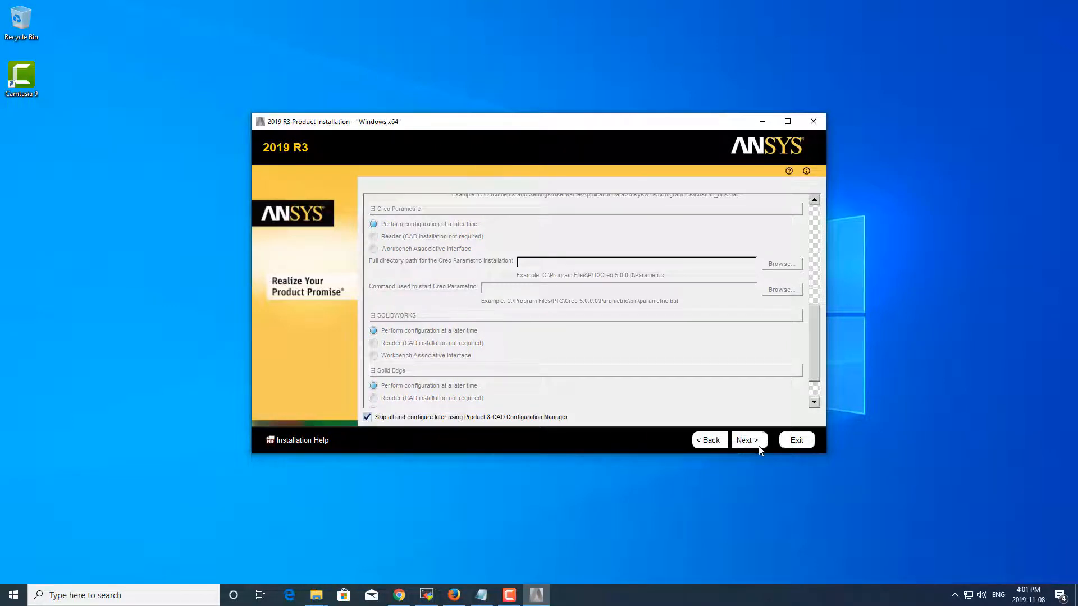
# - Review the settings summary listing the install directory and selected products
pyautogui.click(749, 441)
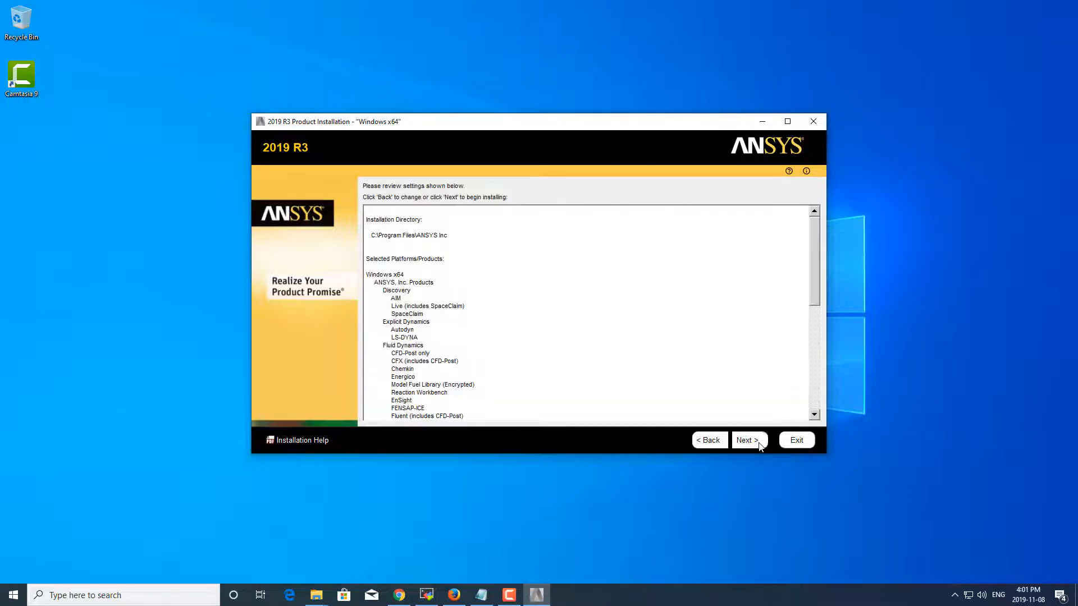
pyautogui.scroll(-3)
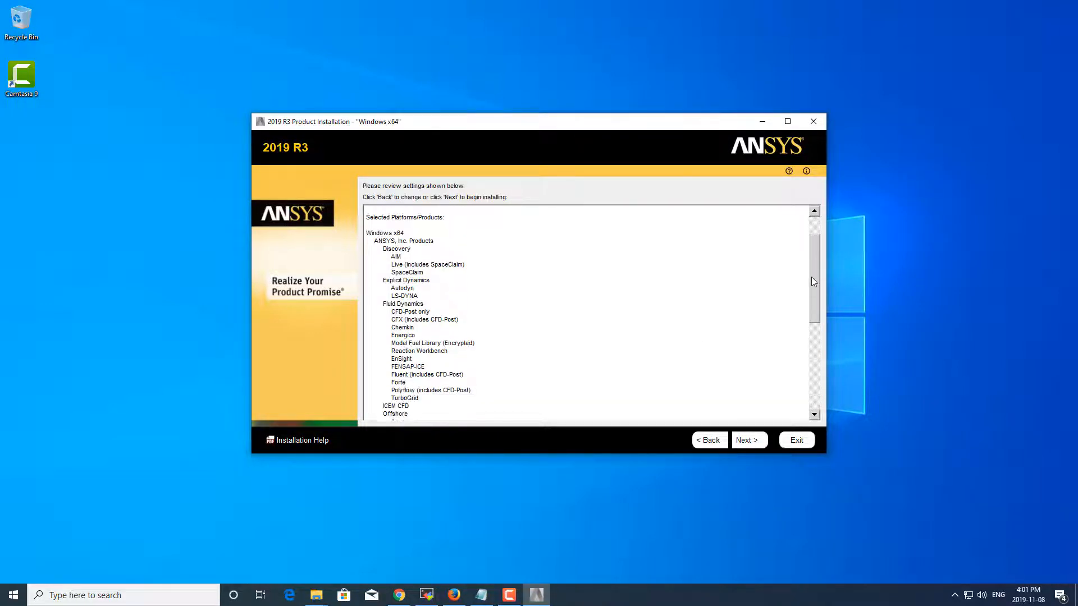
pyautogui.scroll(-3)
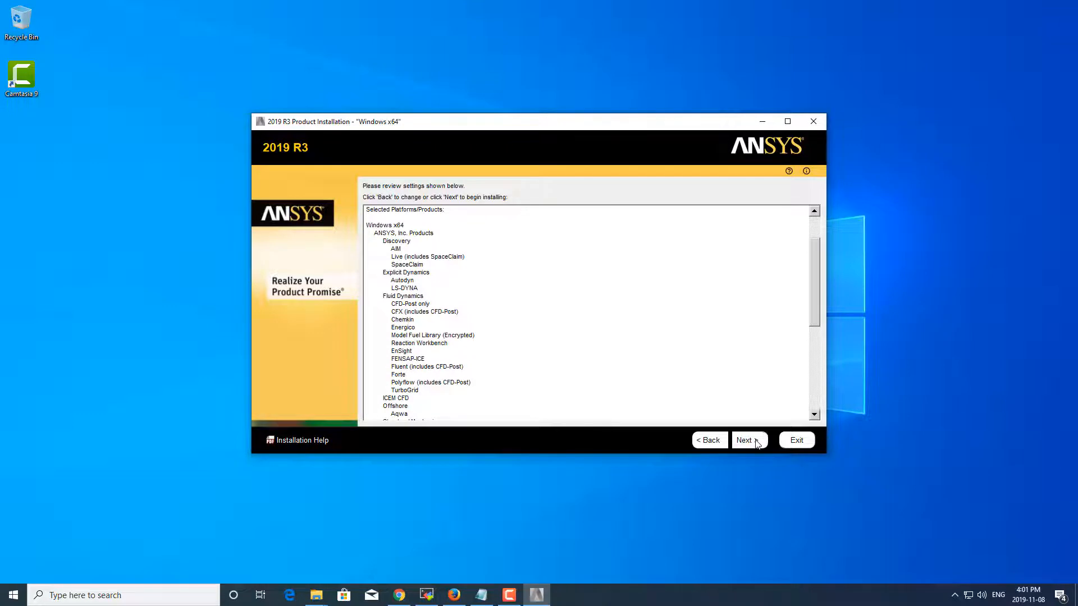
# - Install the selected products and finish, returning to the launcher's starting page
pyautogui.click(745, 440)
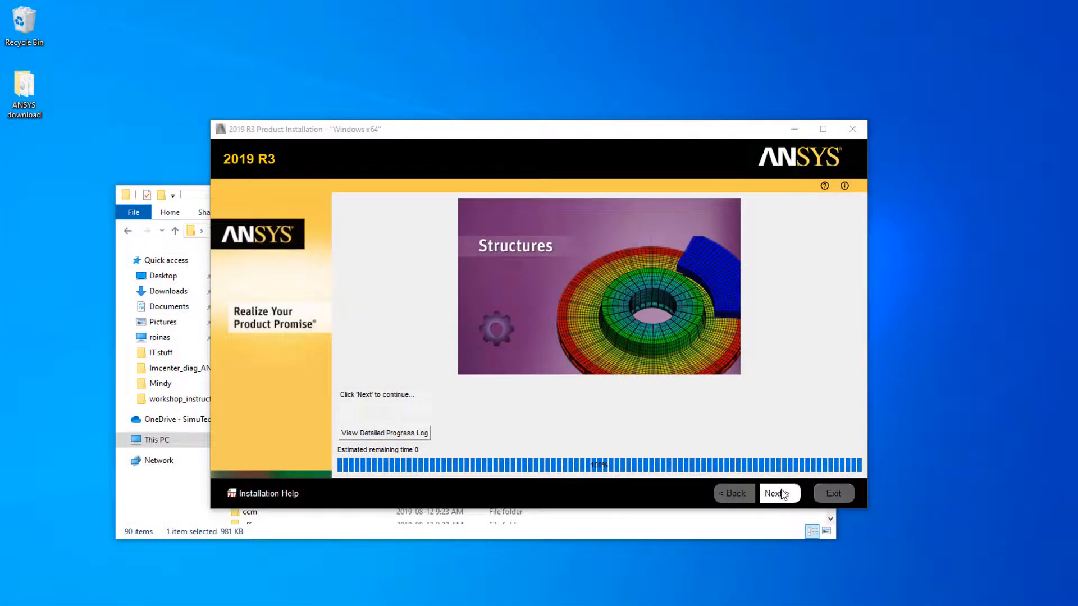
pyautogui.click(773, 493)
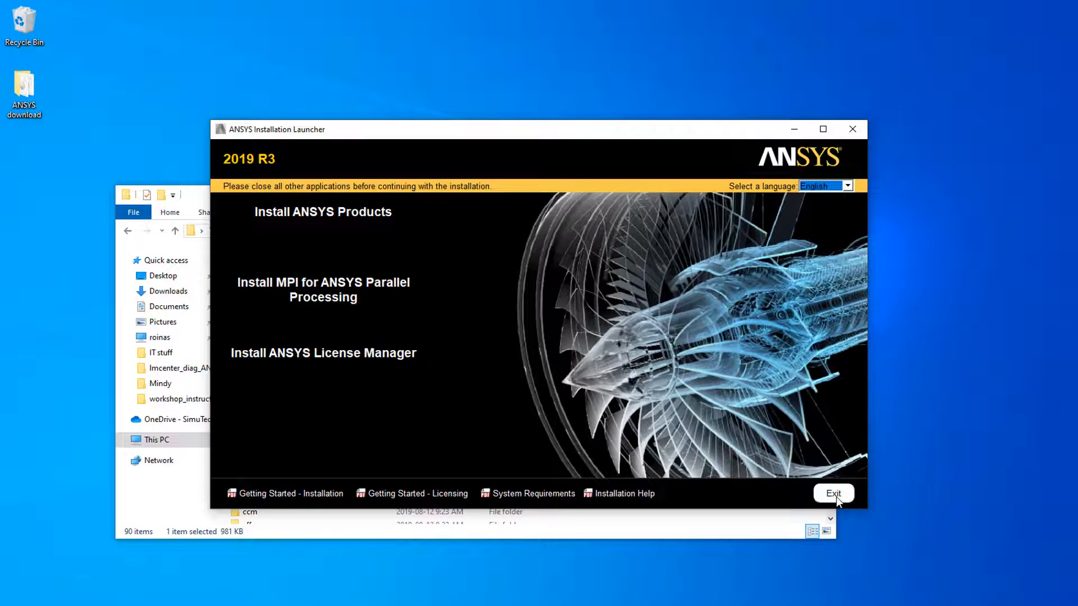
pyautogui.moveTo(696, 440)
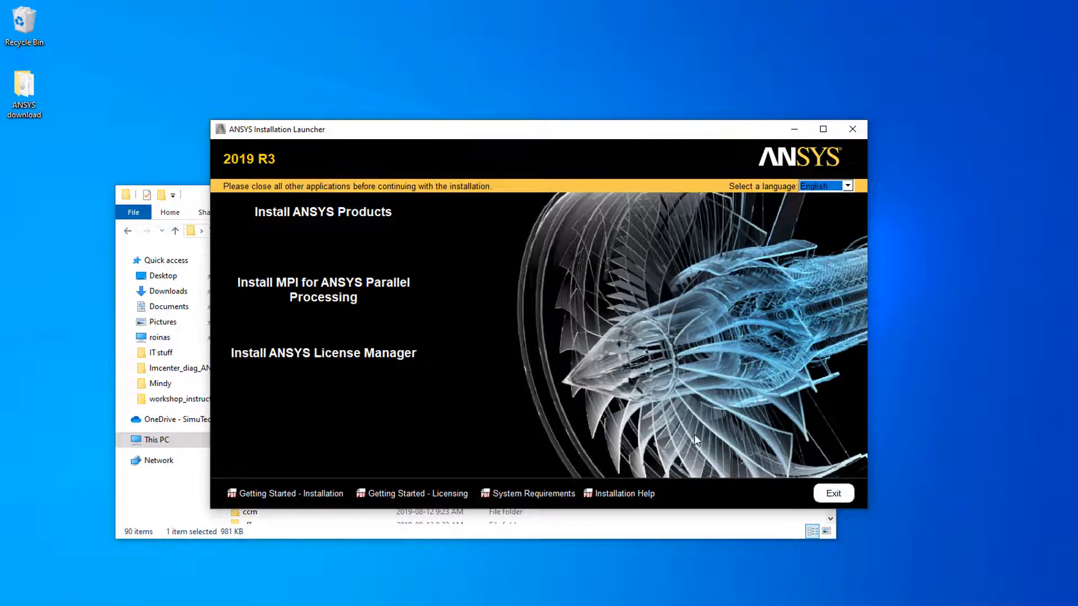
pyautogui.moveTo(669, 410)
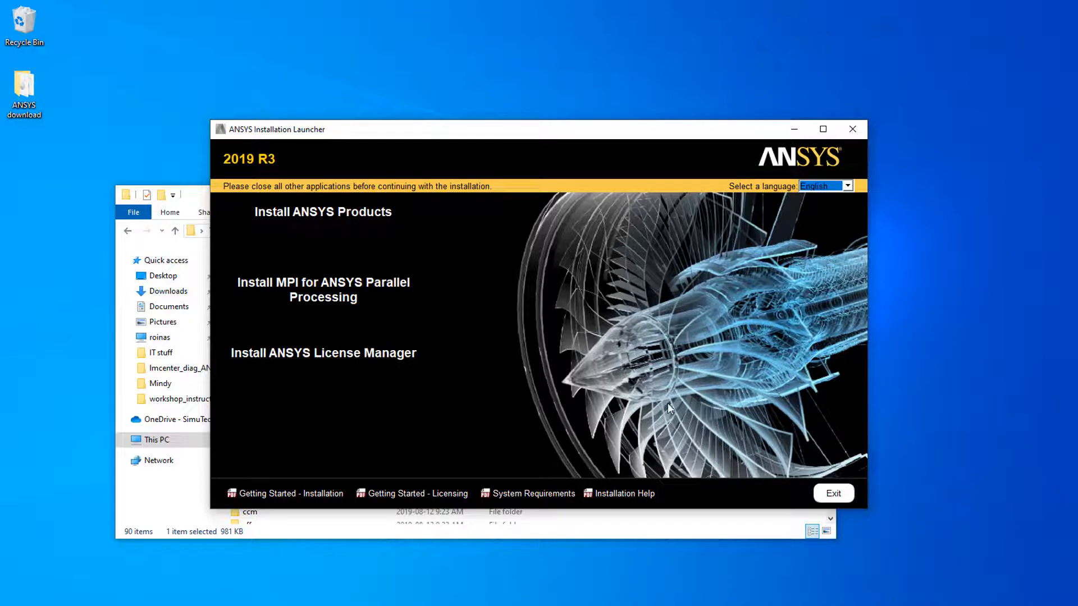
pyautogui.click(322, 289)
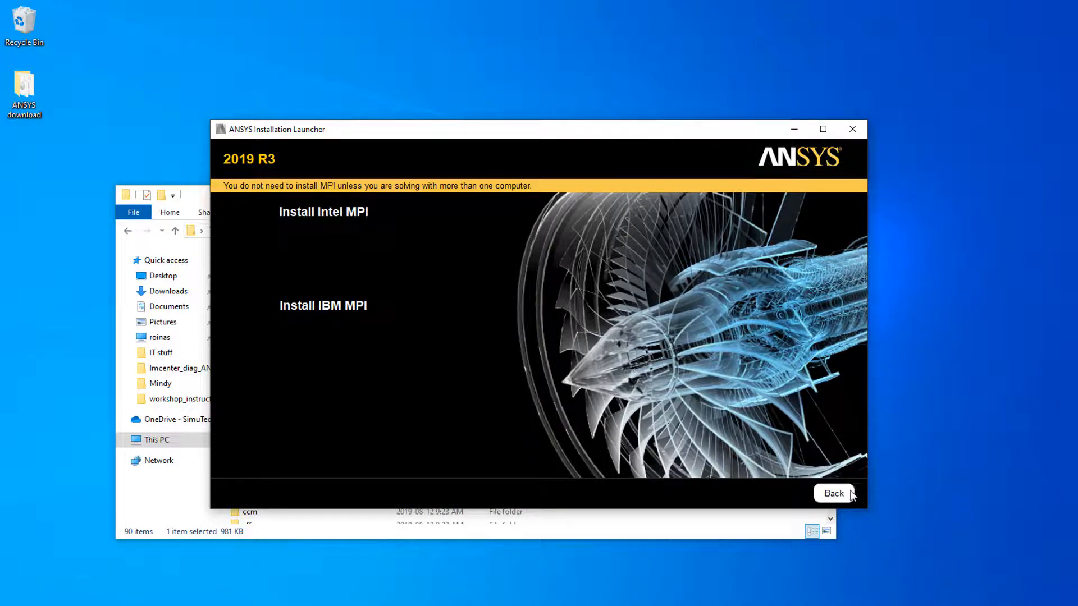
pyautogui.click(833, 493)
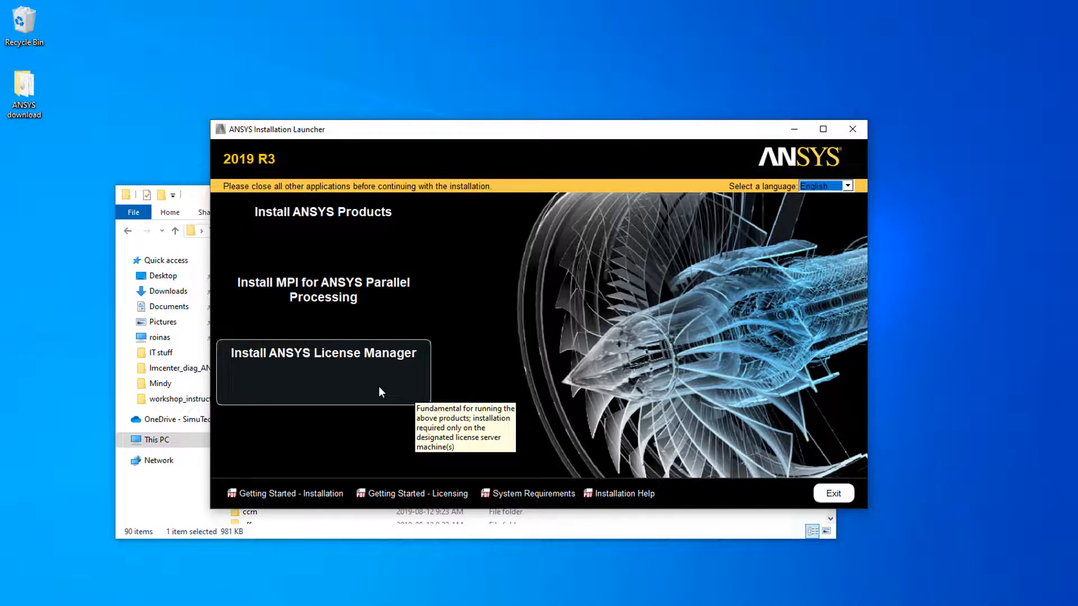
pyautogui.moveTo(377, 391)
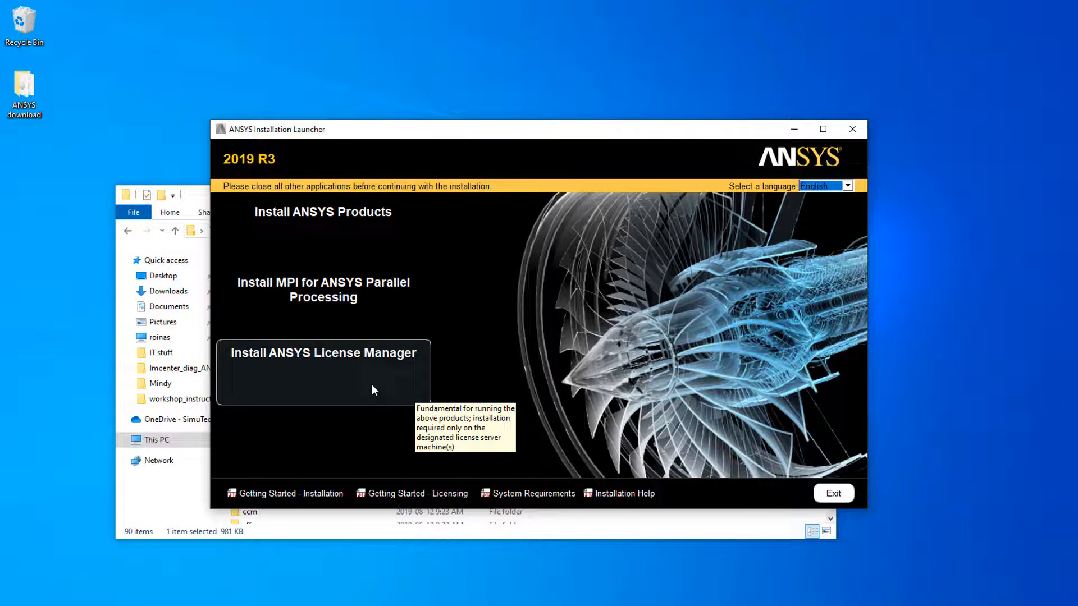
pyautogui.moveTo(382, 355)
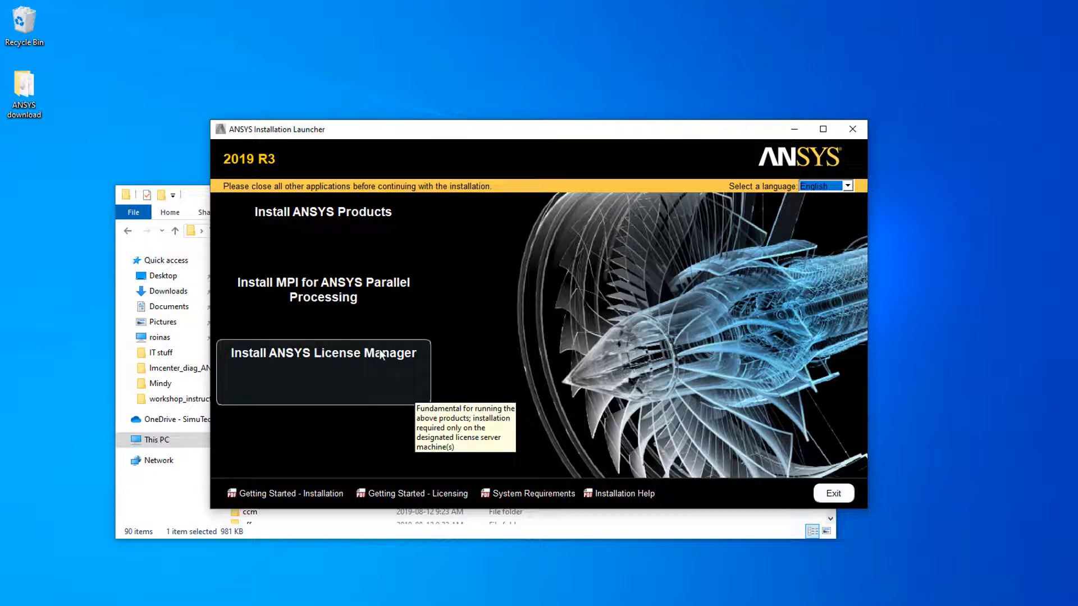